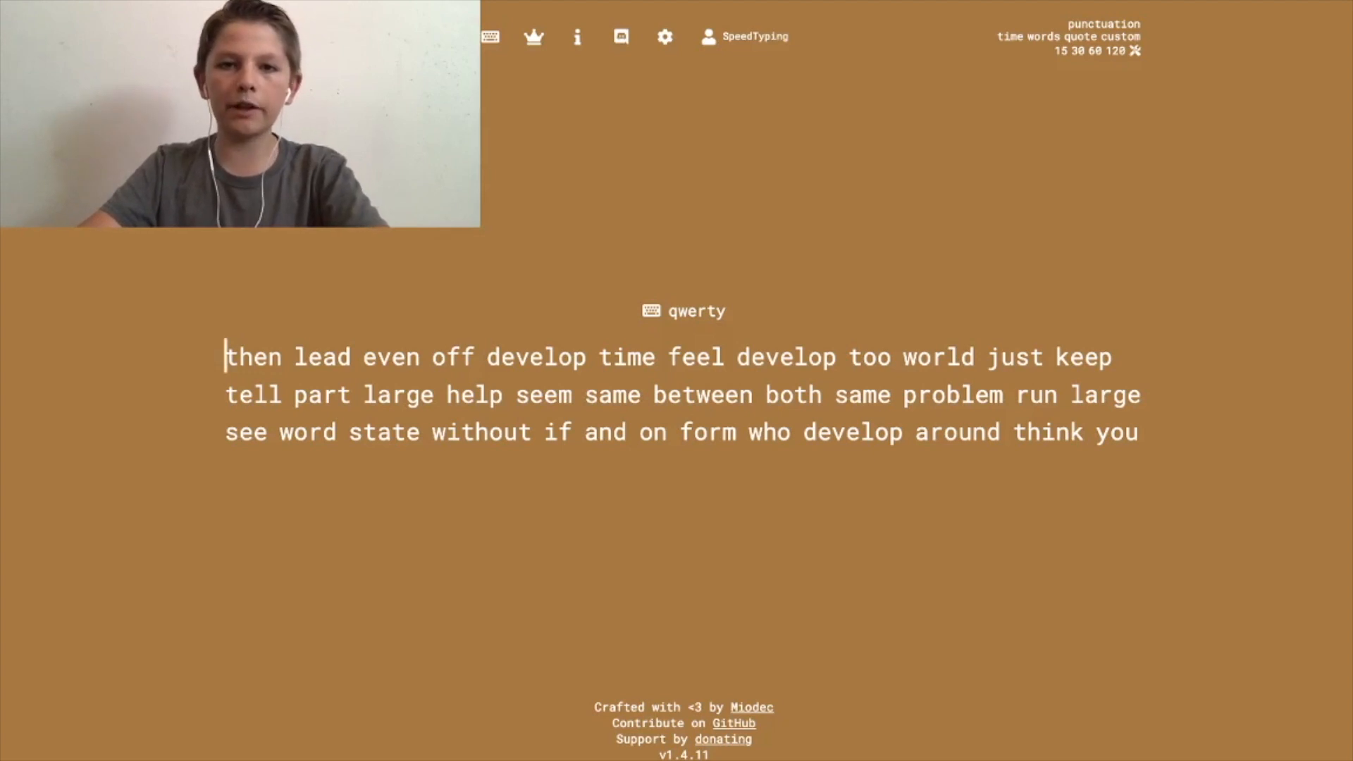
# Open Monkeytype's settings page showing layout, language and funbox options
pyautogui.click(664, 36)
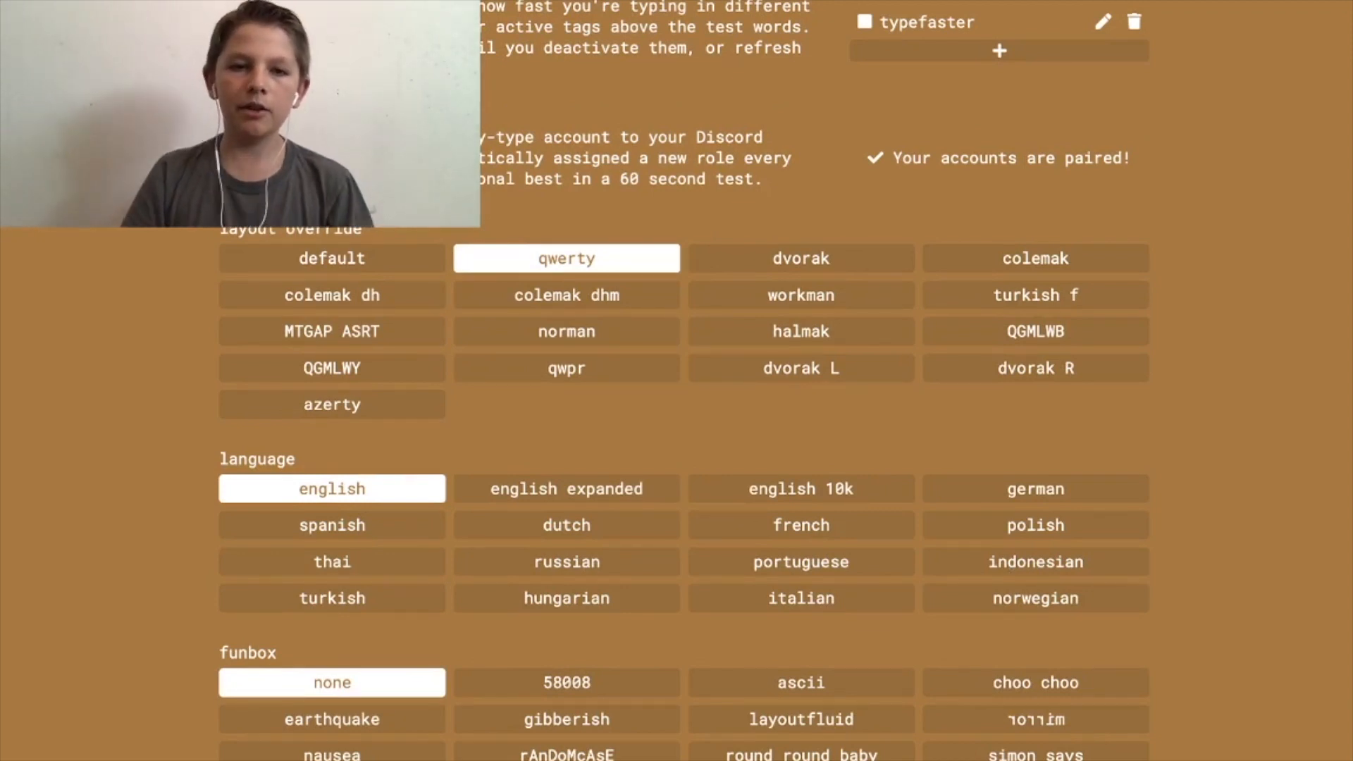
pyautogui.moveTo(566, 331)
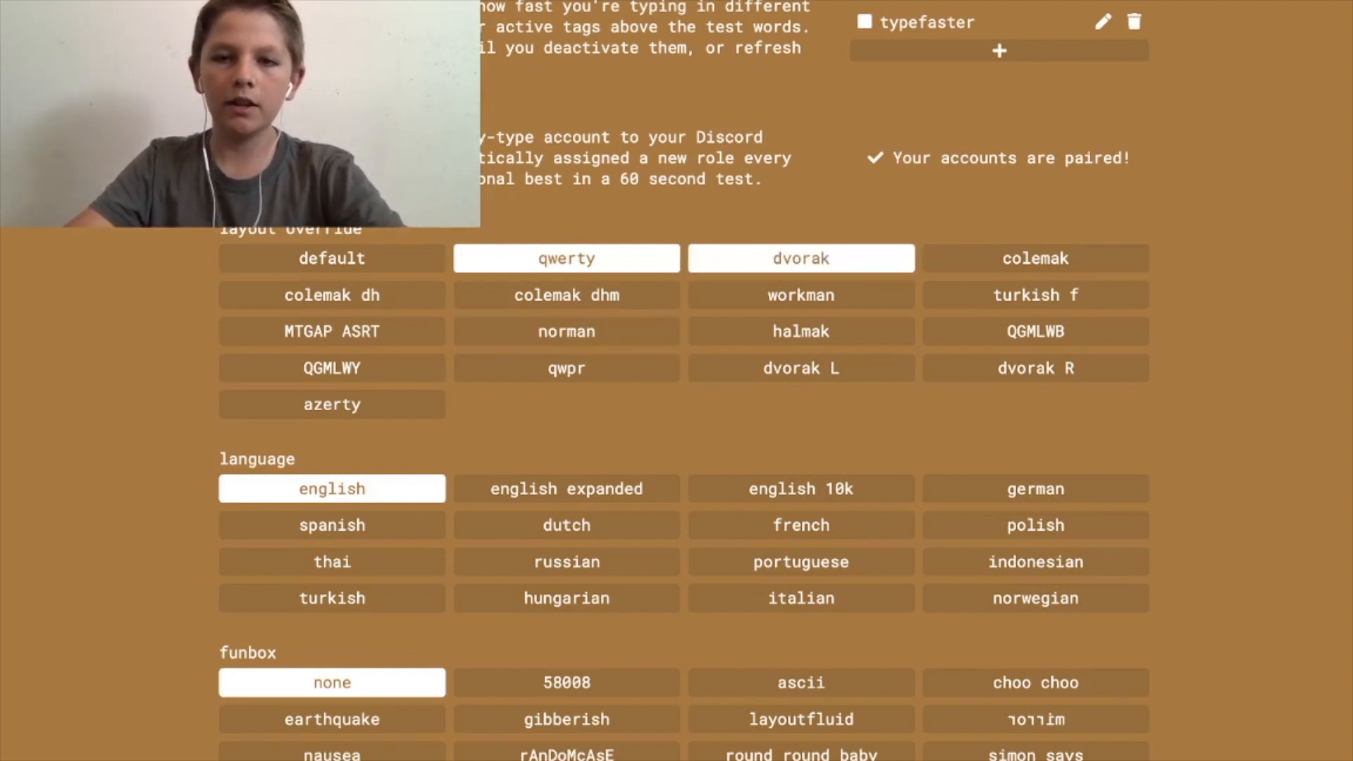
pyautogui.click(566, 258)
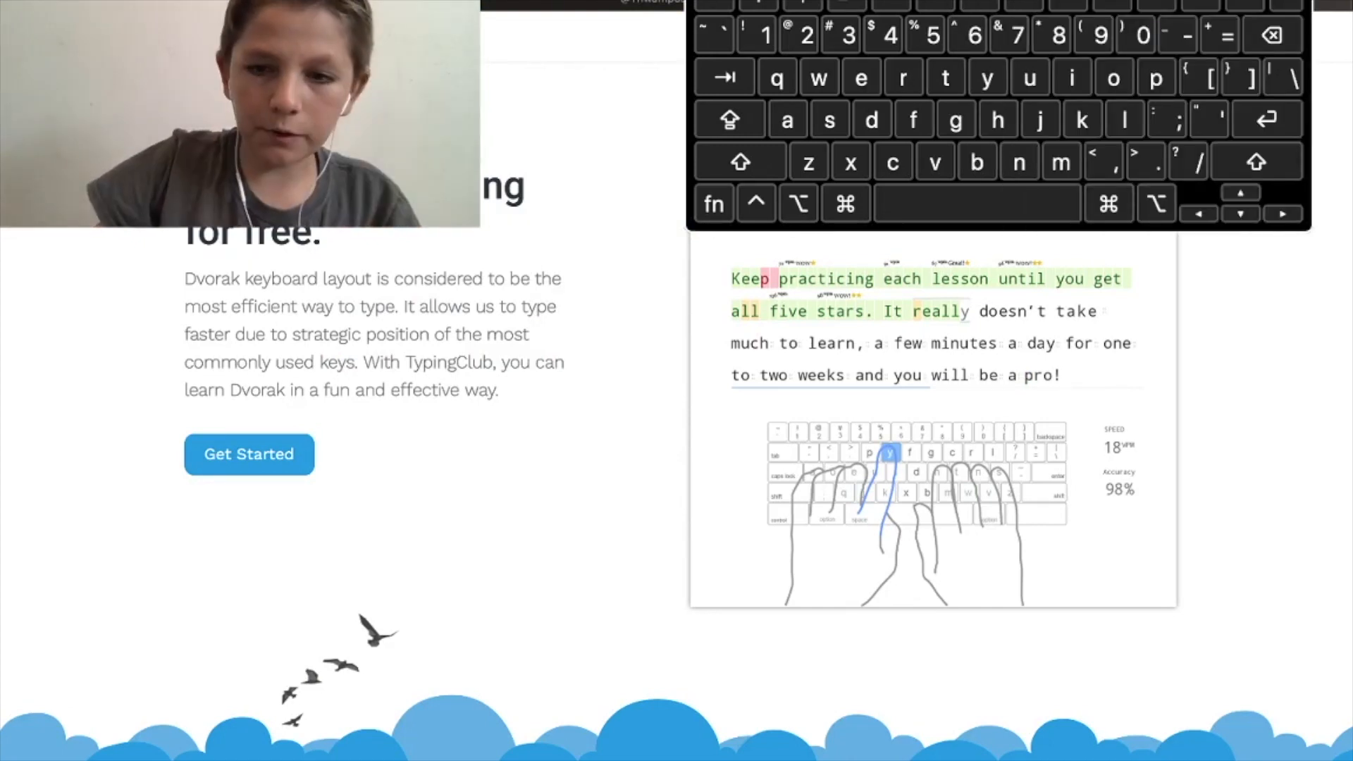
# Scroll down the Dvorak course landing page toward the lesson grid
pyautogui.scroll(-3)
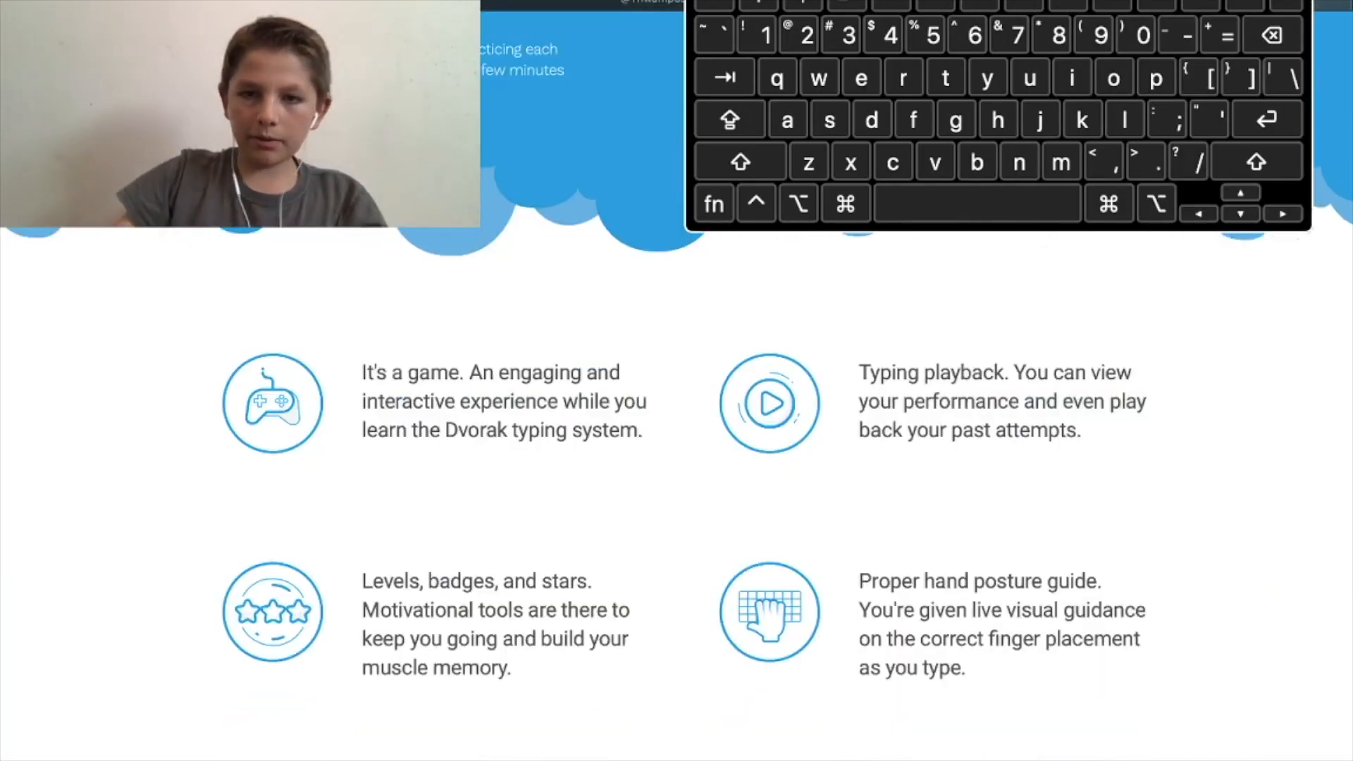
pyautogui.scroll(-3)
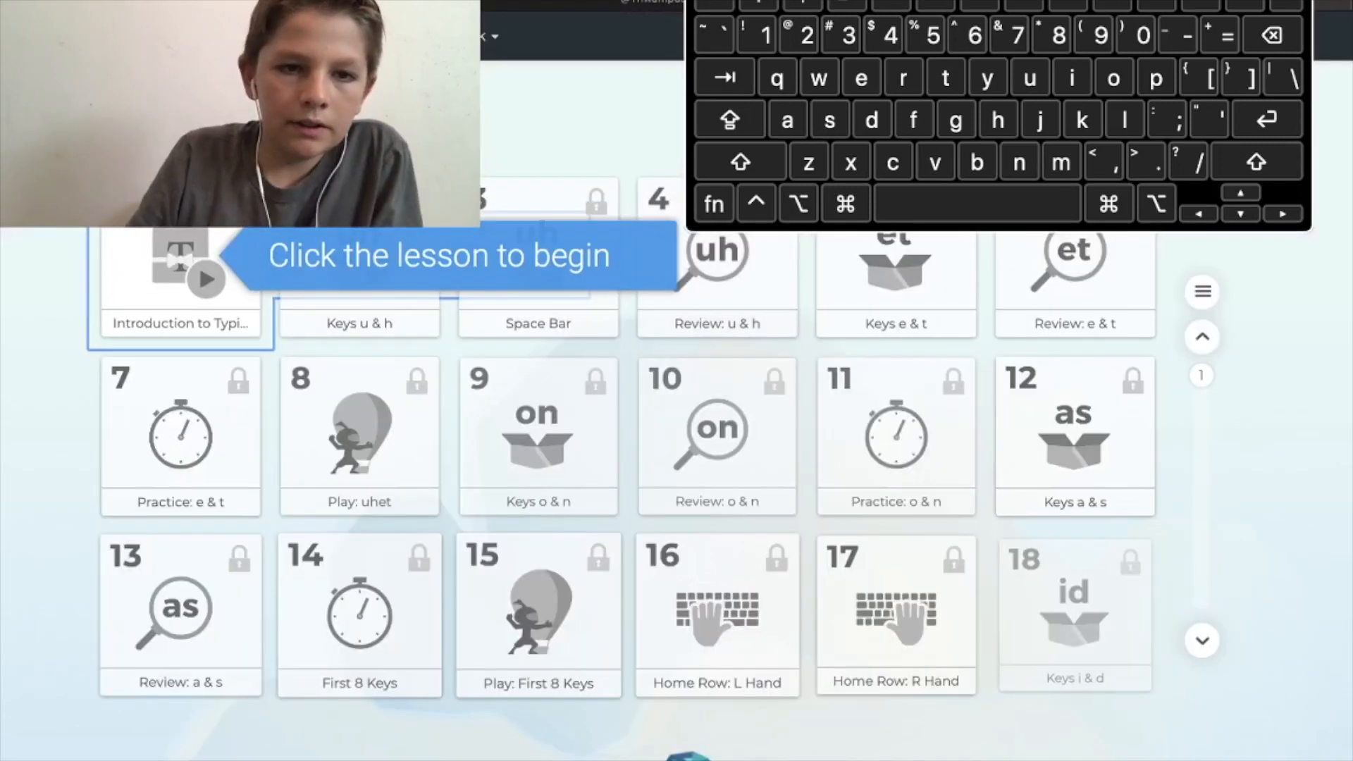
# Start the Introduction to Typing lesson and type the prompted u key
pyautogui.click(180, 276)
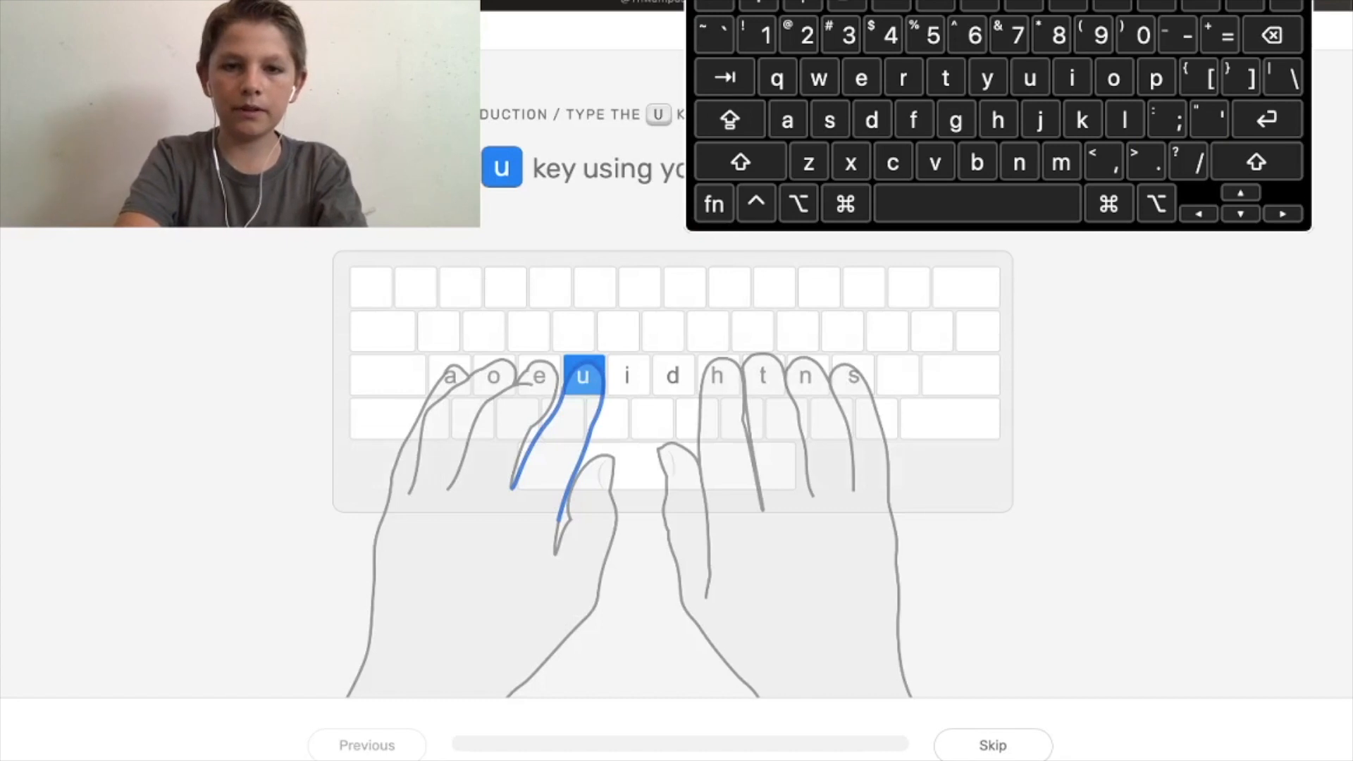
pyautogui.press('f')
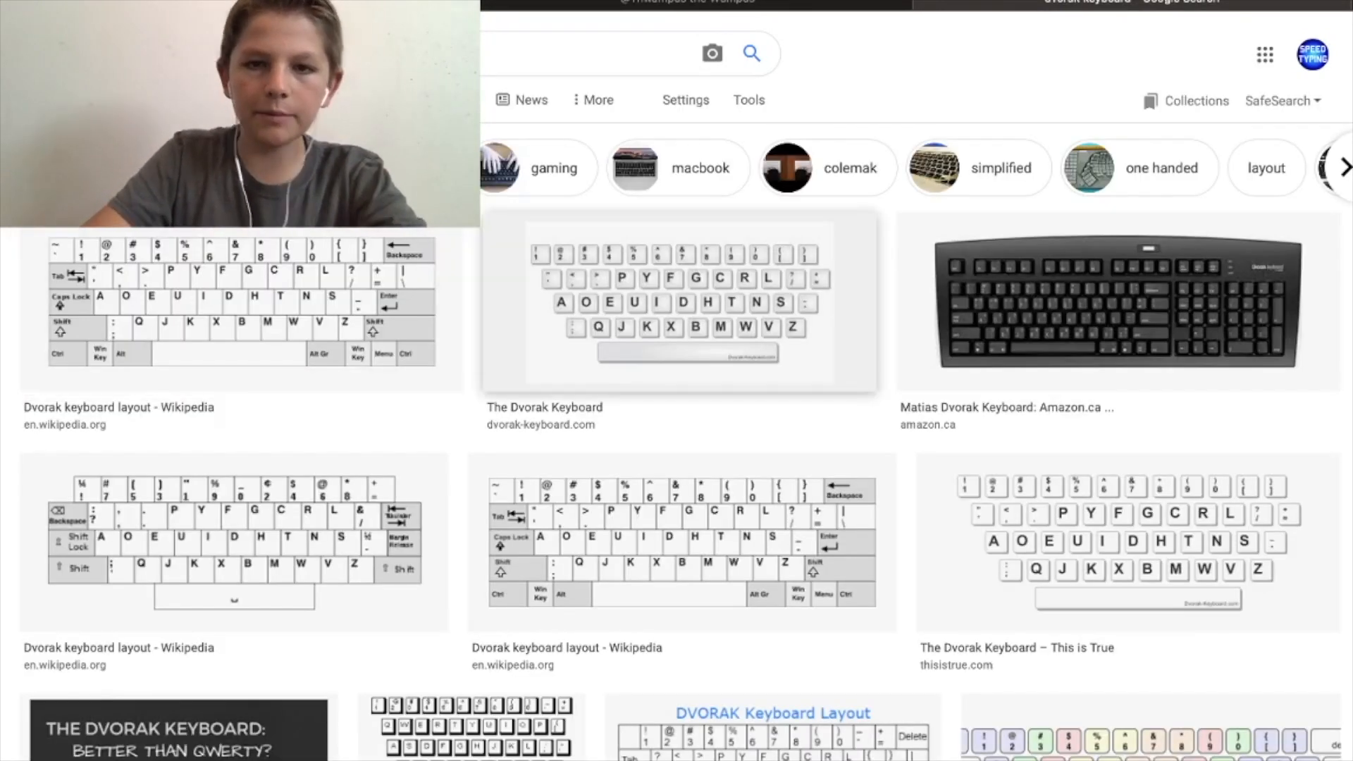
# Open one of the Dvorak keyboard layout images from Google Images results
pyautogui.click(679, 302)
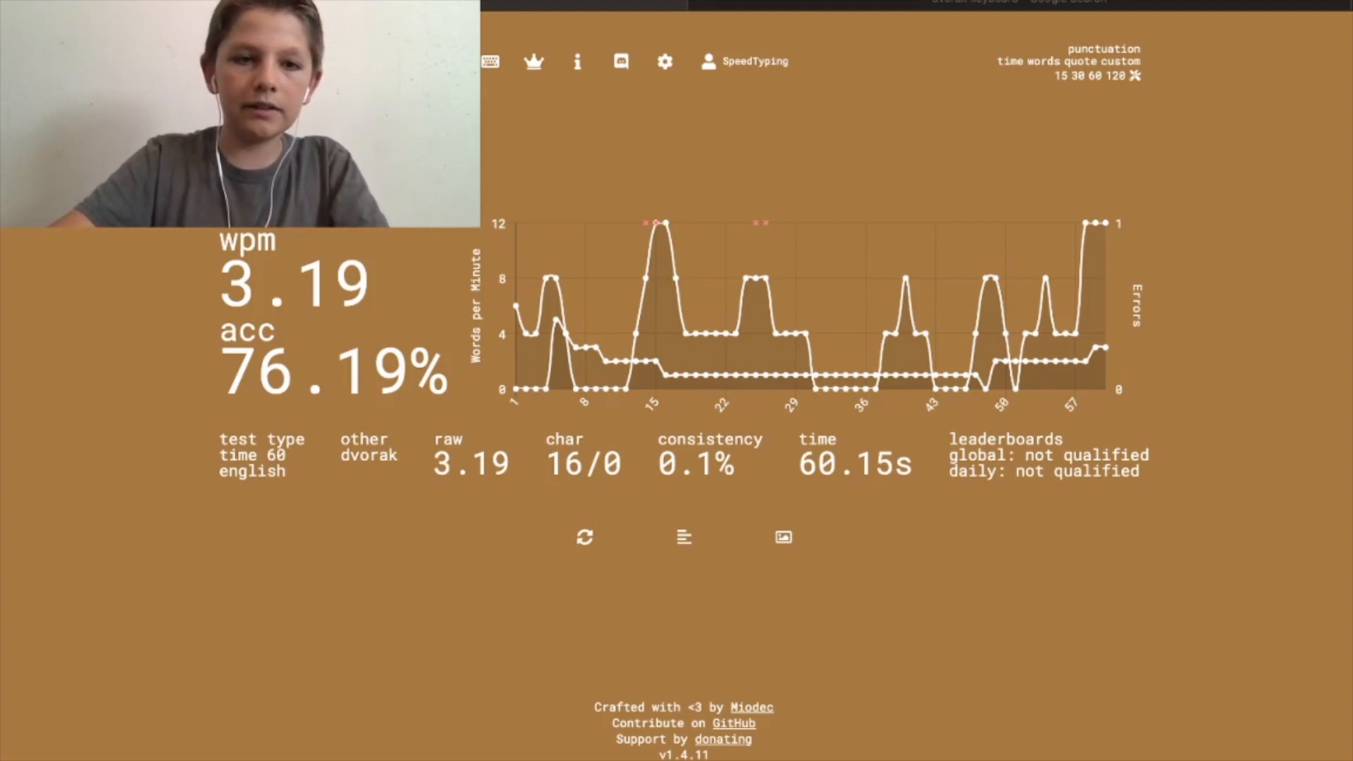
pyautogui.click(583, 537)
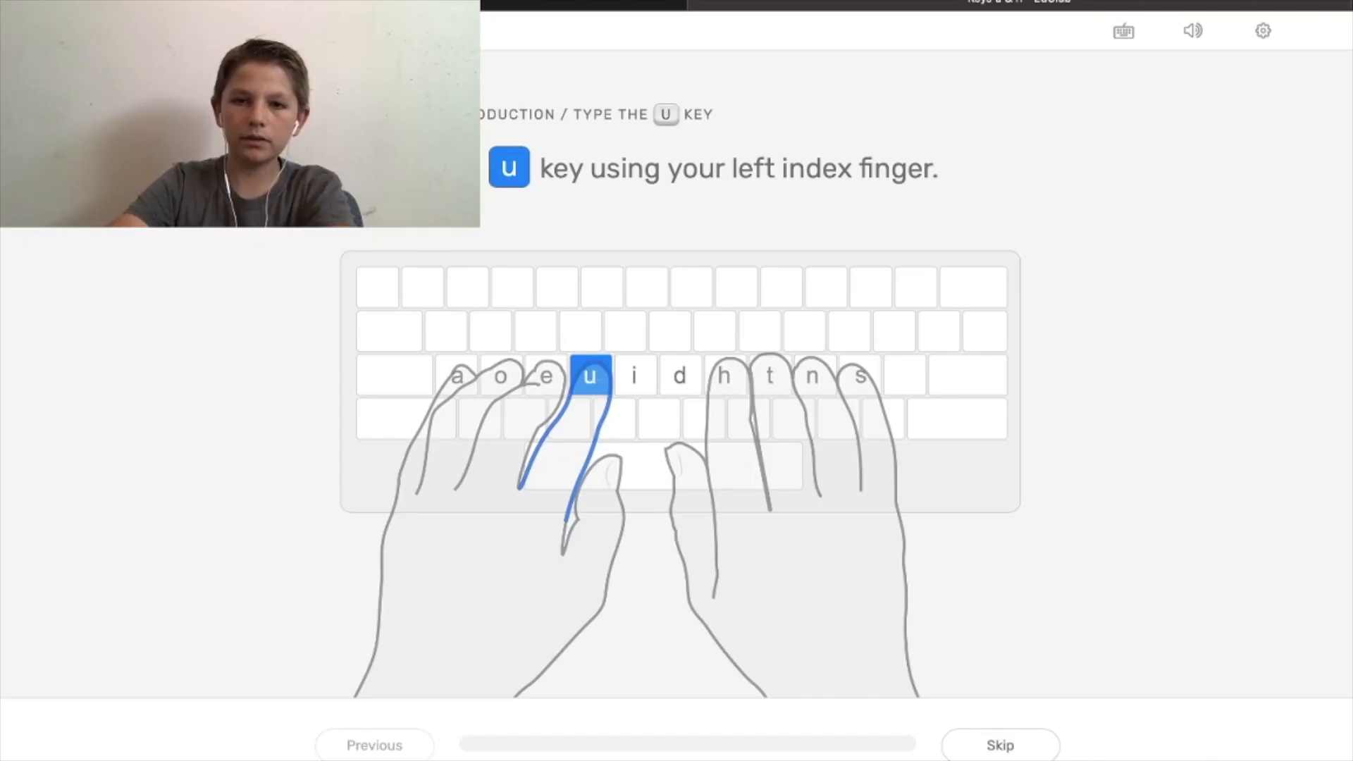
# Type the u and h introduction prompts, then work through the u/h practice drill
pyautogui.press('u')
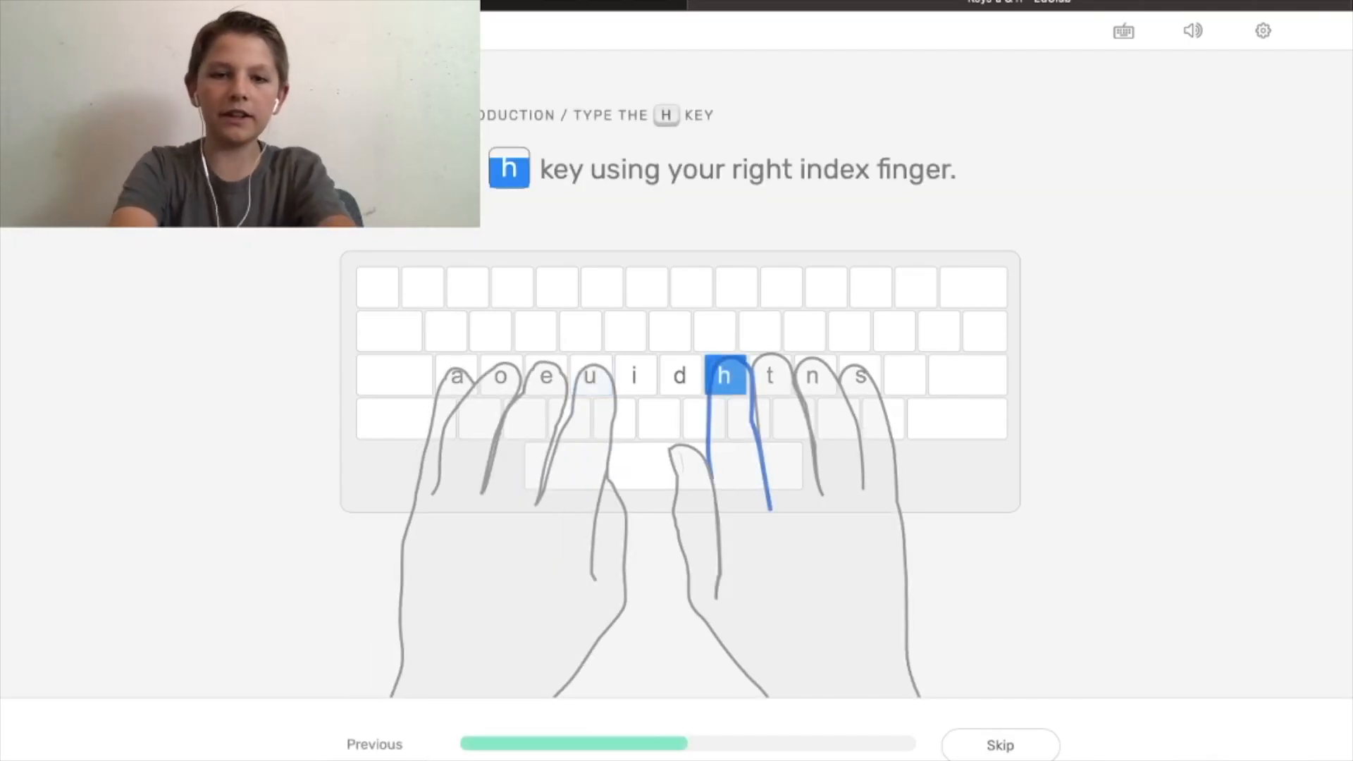
pyautogui.press('h')
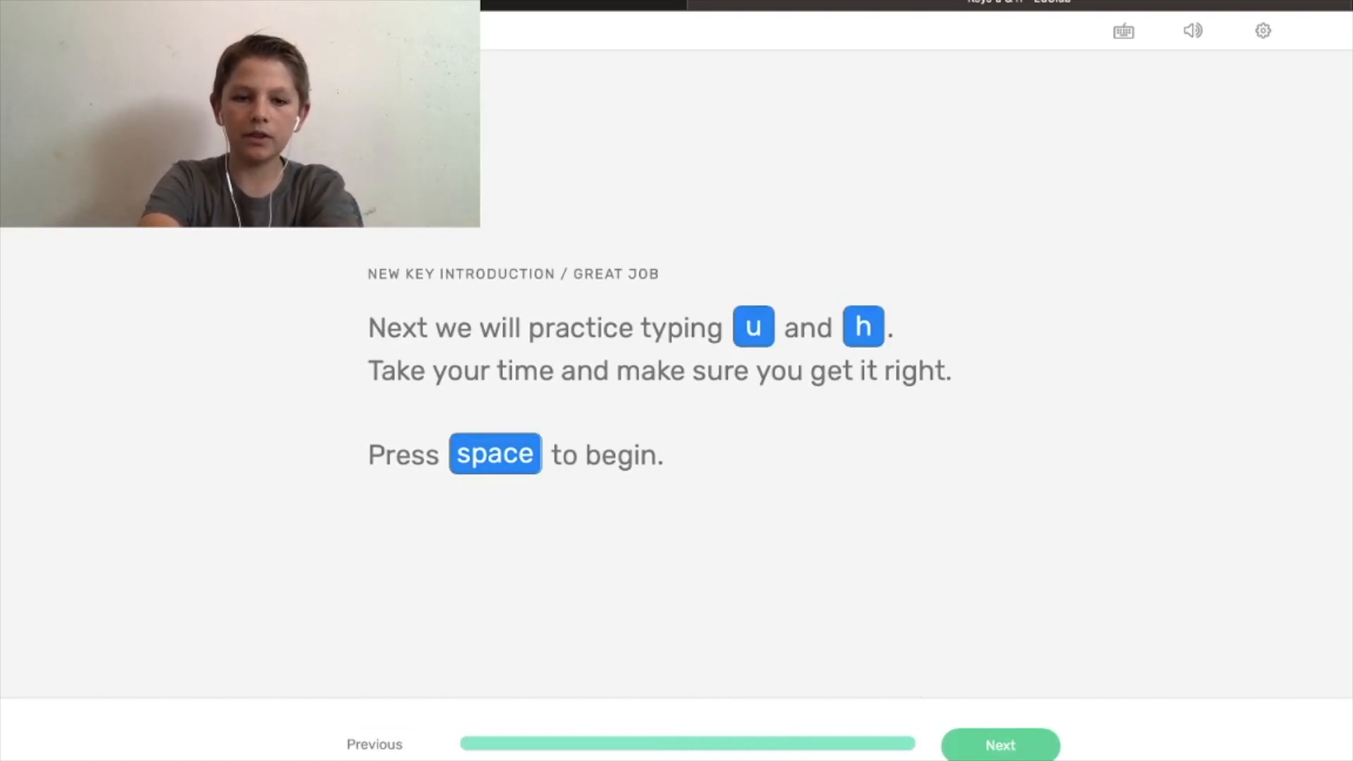
pyautogui.press('space')
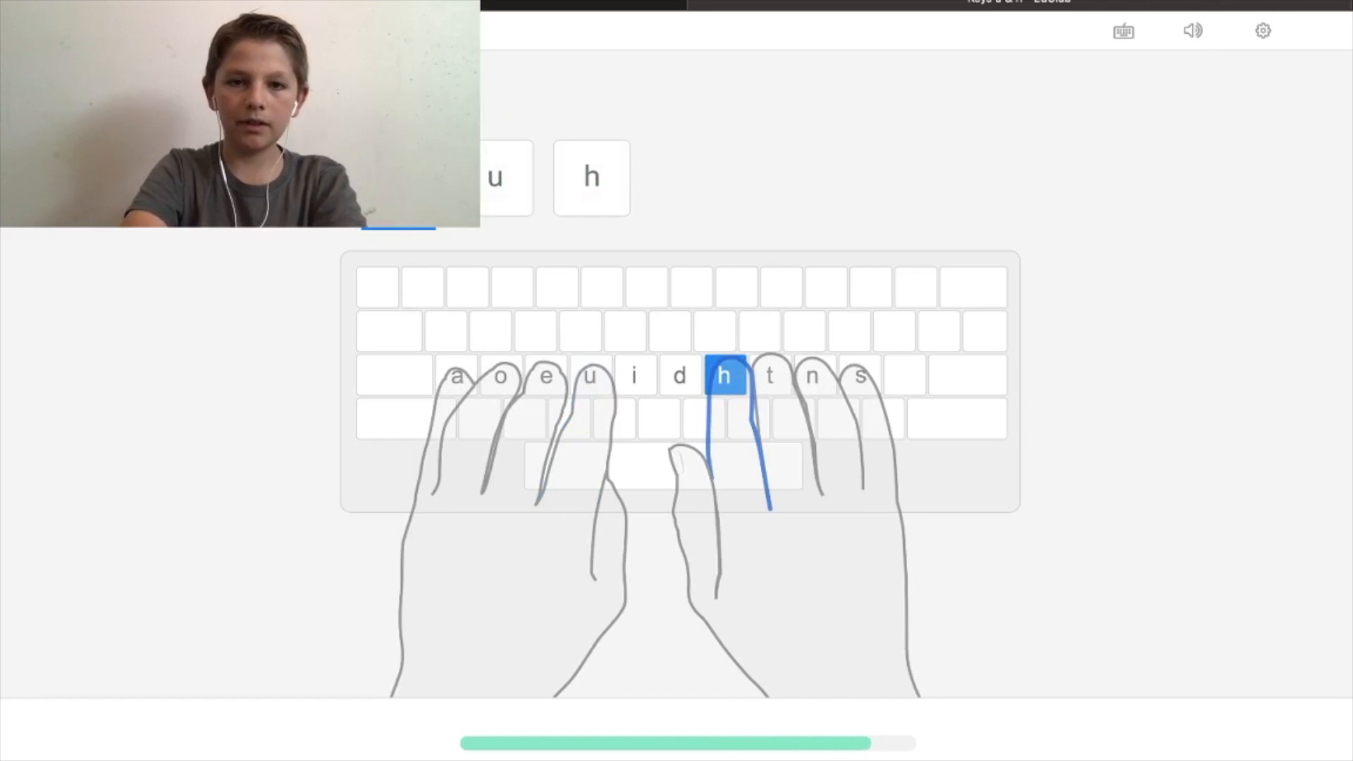
pyautogui.press('h')
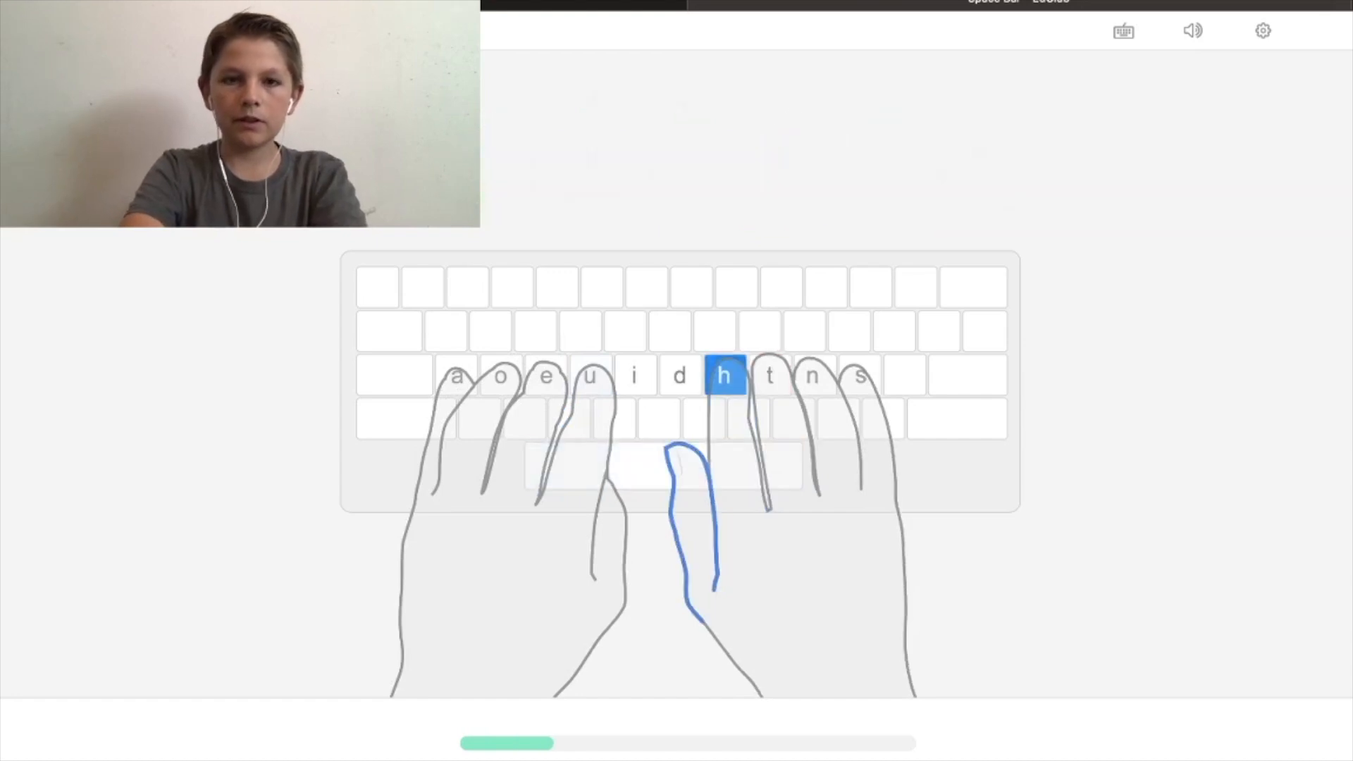
pyautogui.press('space')
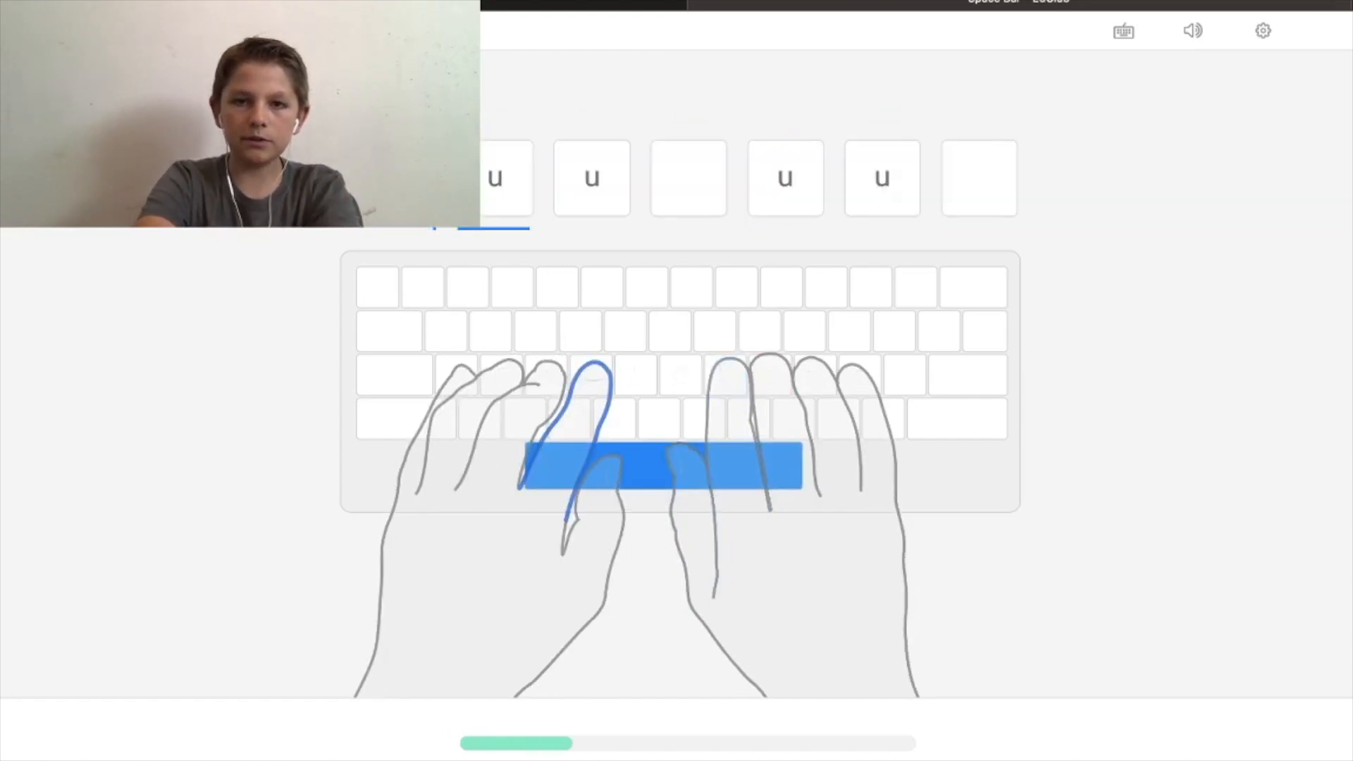
pyautogui.press('u')
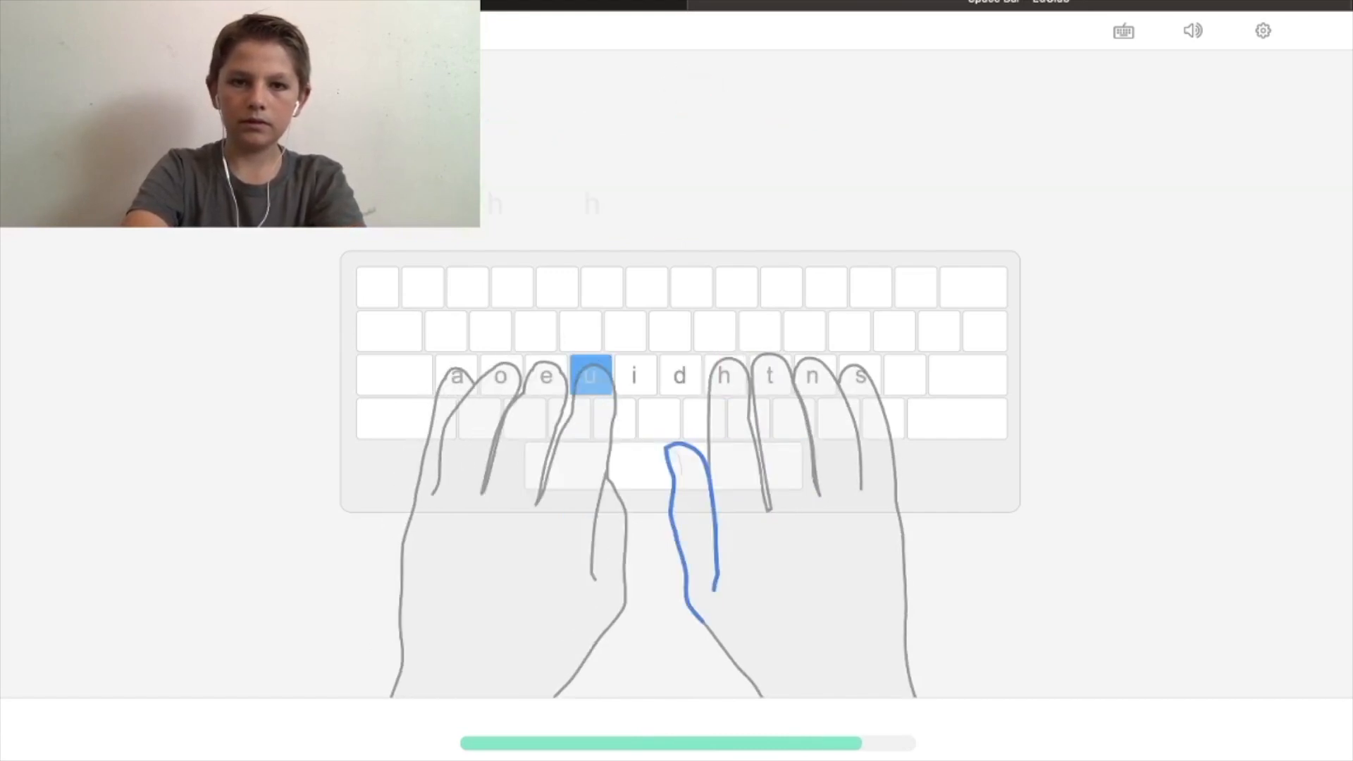
pyautogui.press('space')
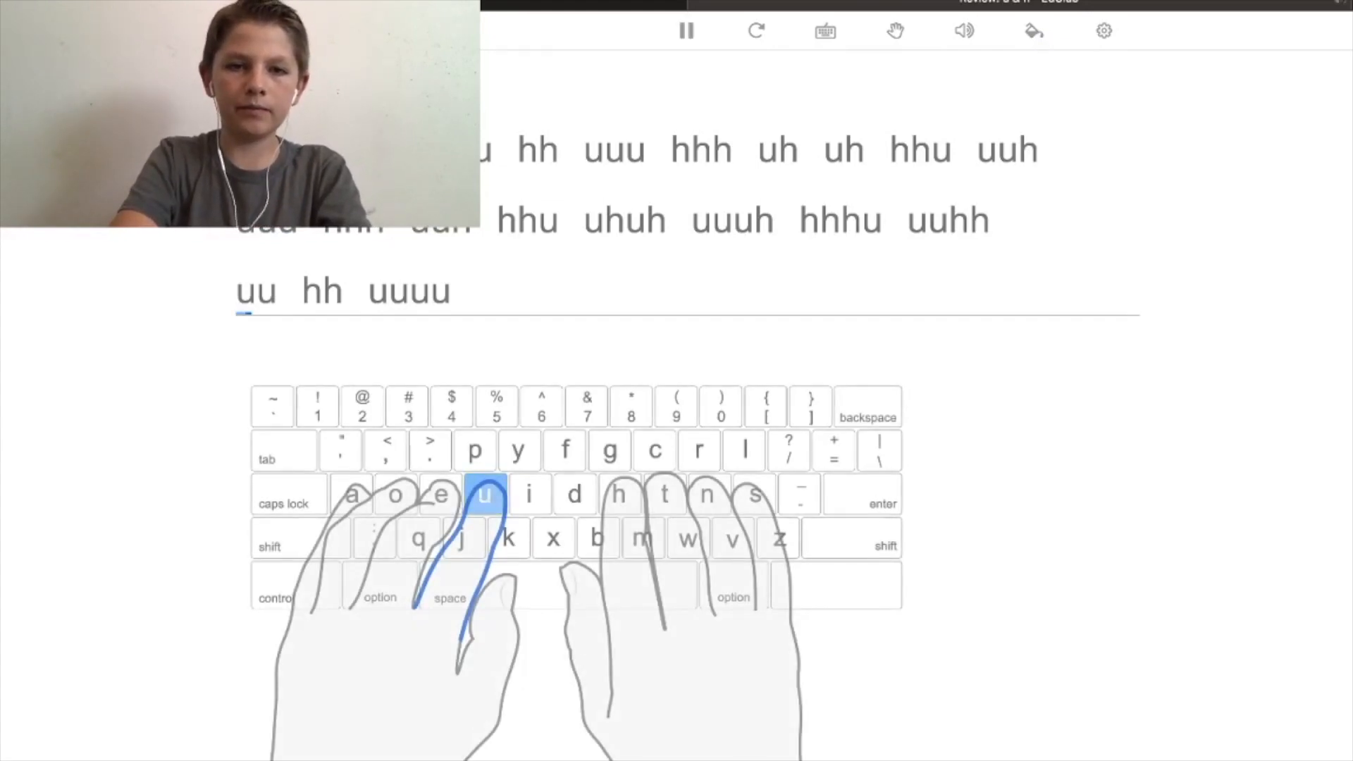
# Type the remaining u/h review words, scoring 2000 points, 100% accuracy, 44 wpm
pyautogui.press('space')
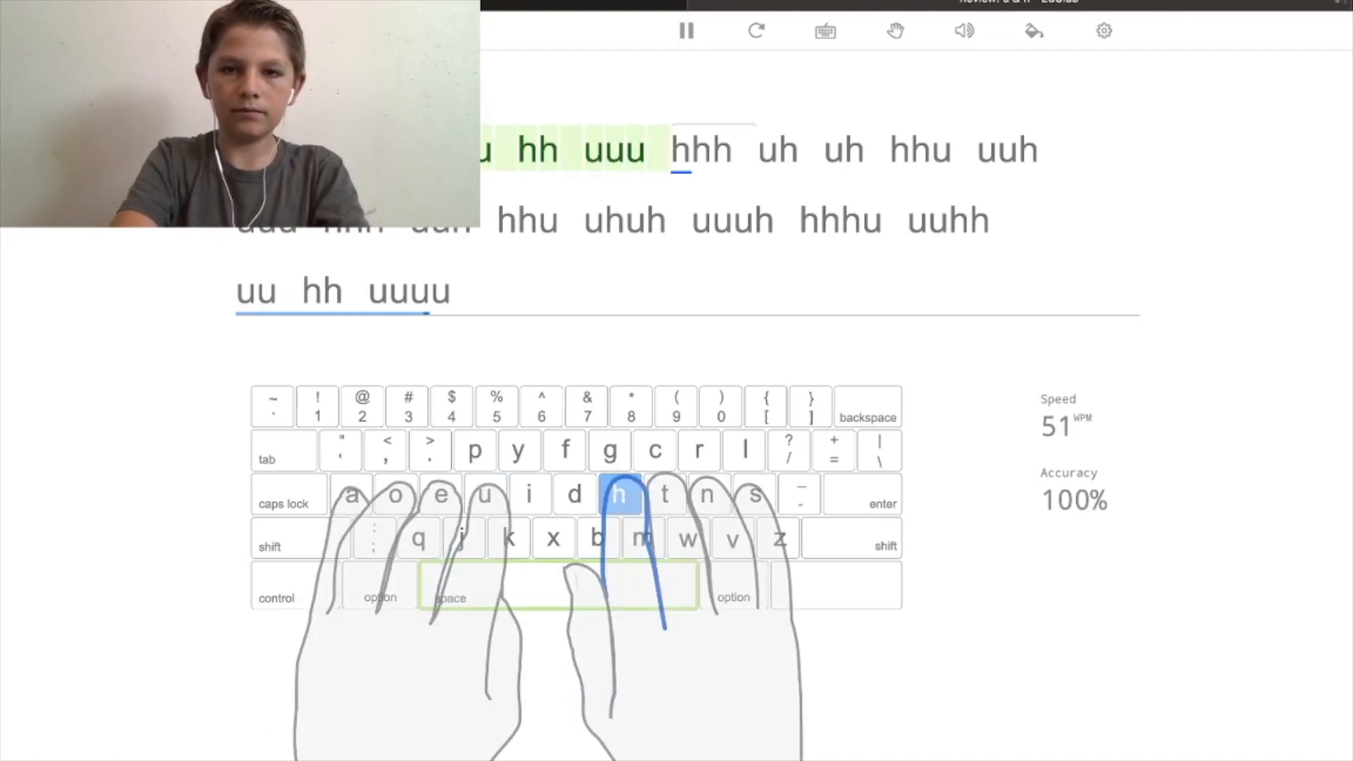
pyautogui.press('space')
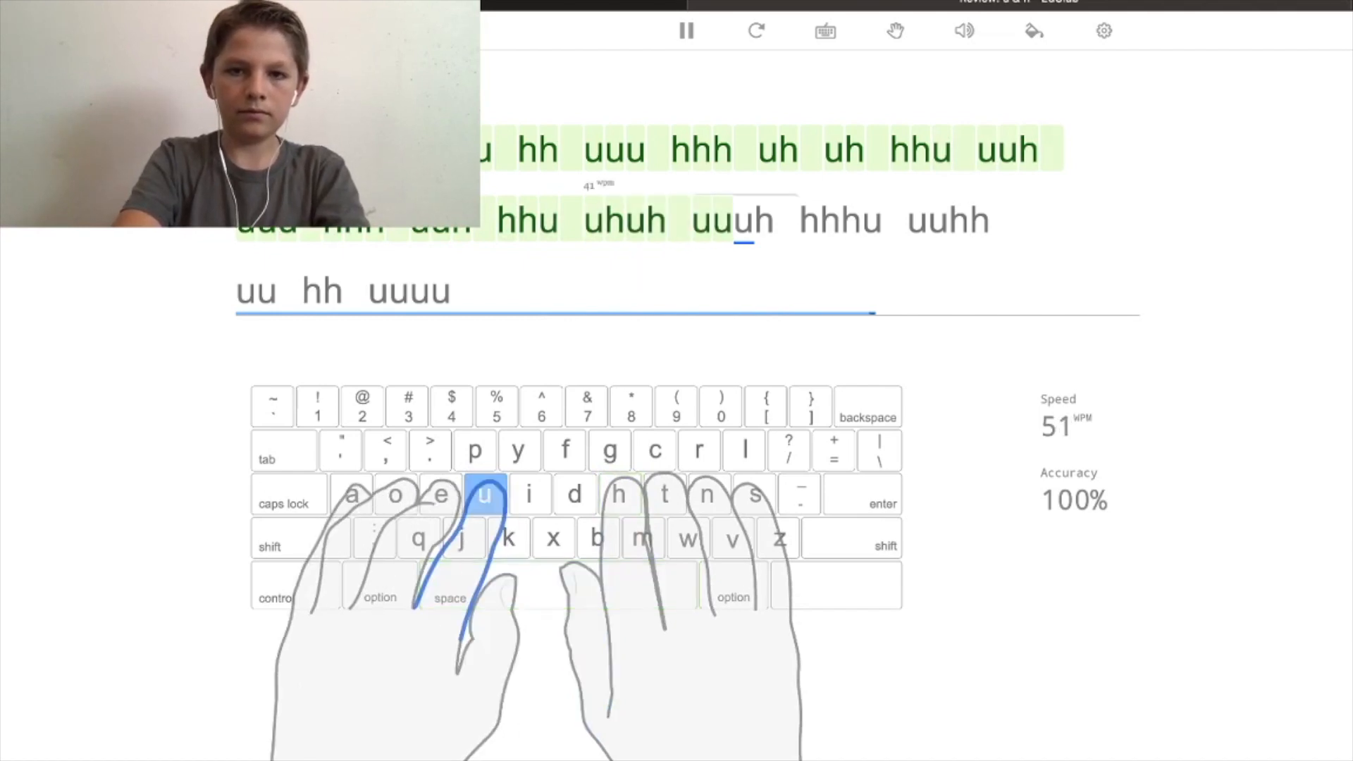
pyautogui.press('space')
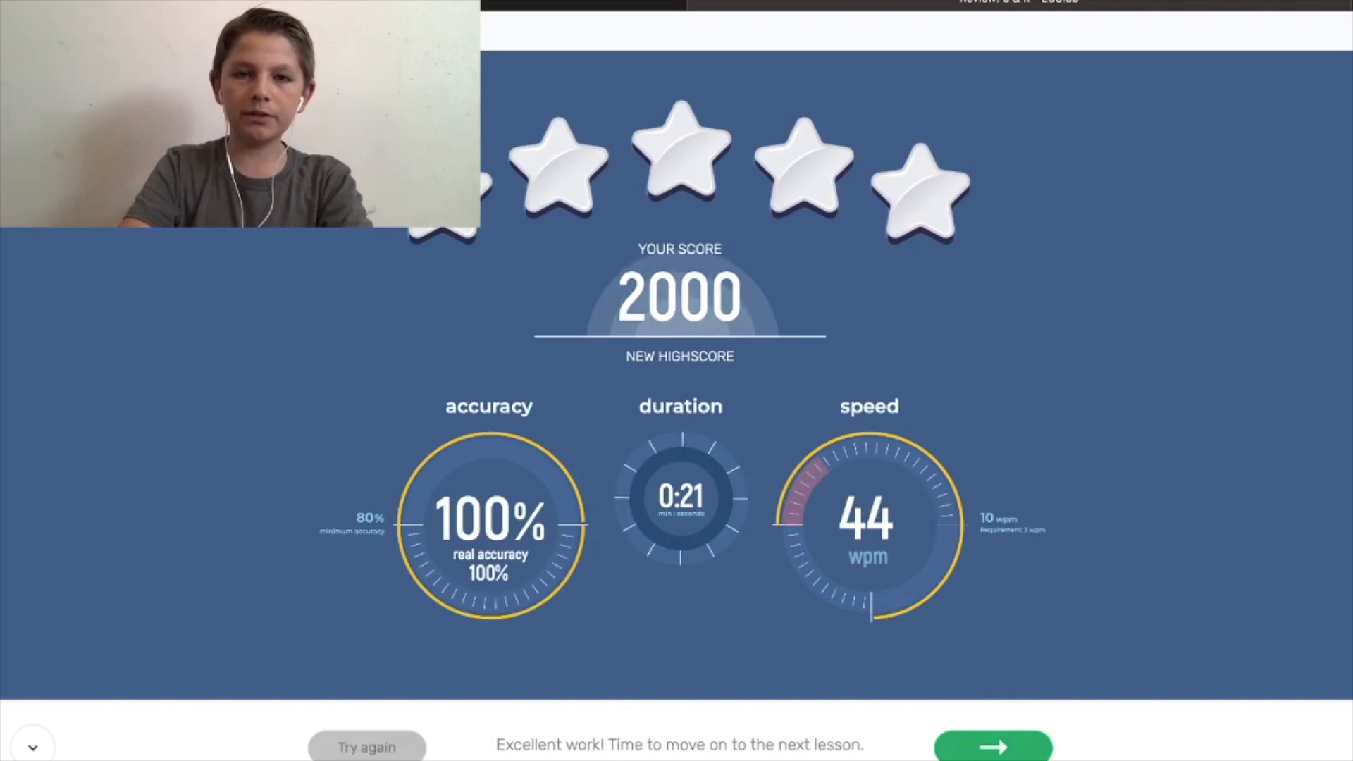
# Advance to the e and t lesson, press e and t, and type the letter drill
pyautogui.click(992, 745)
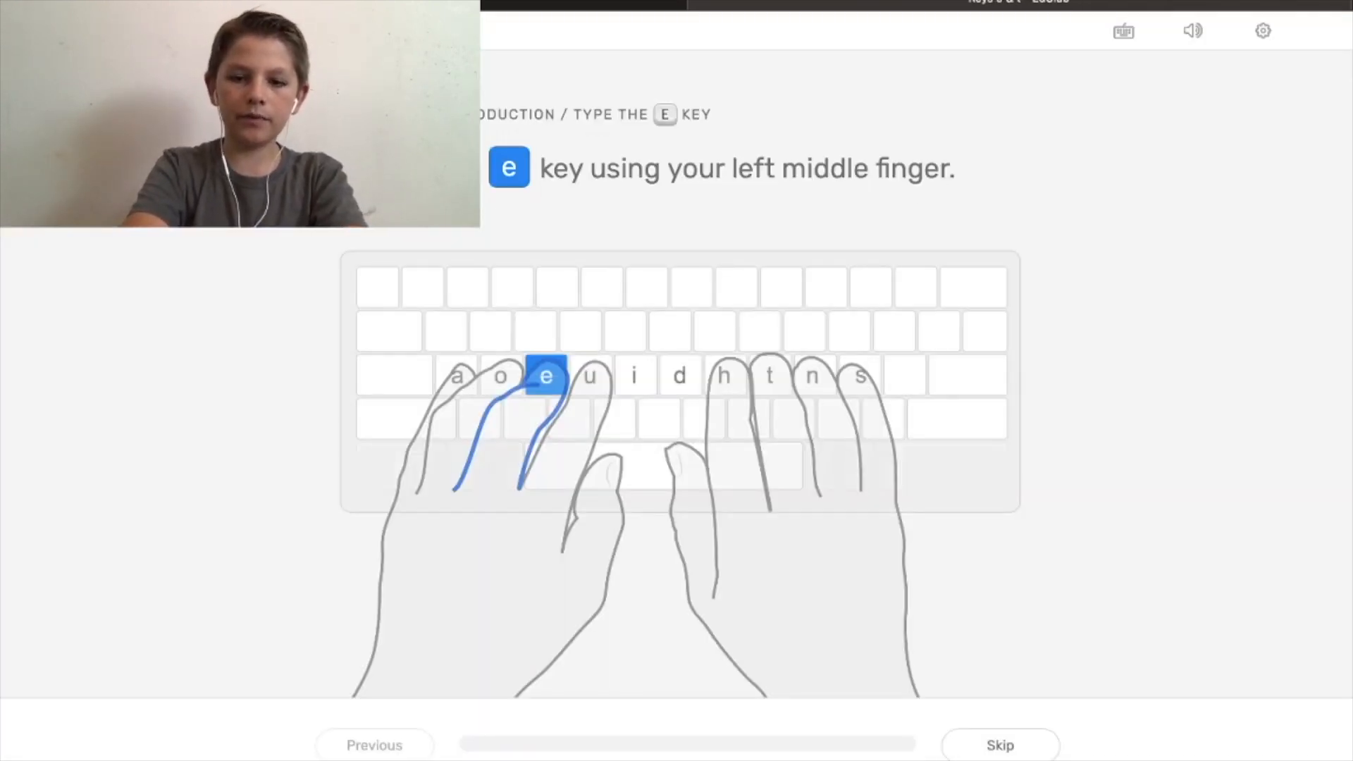
pyautogui.press('e')
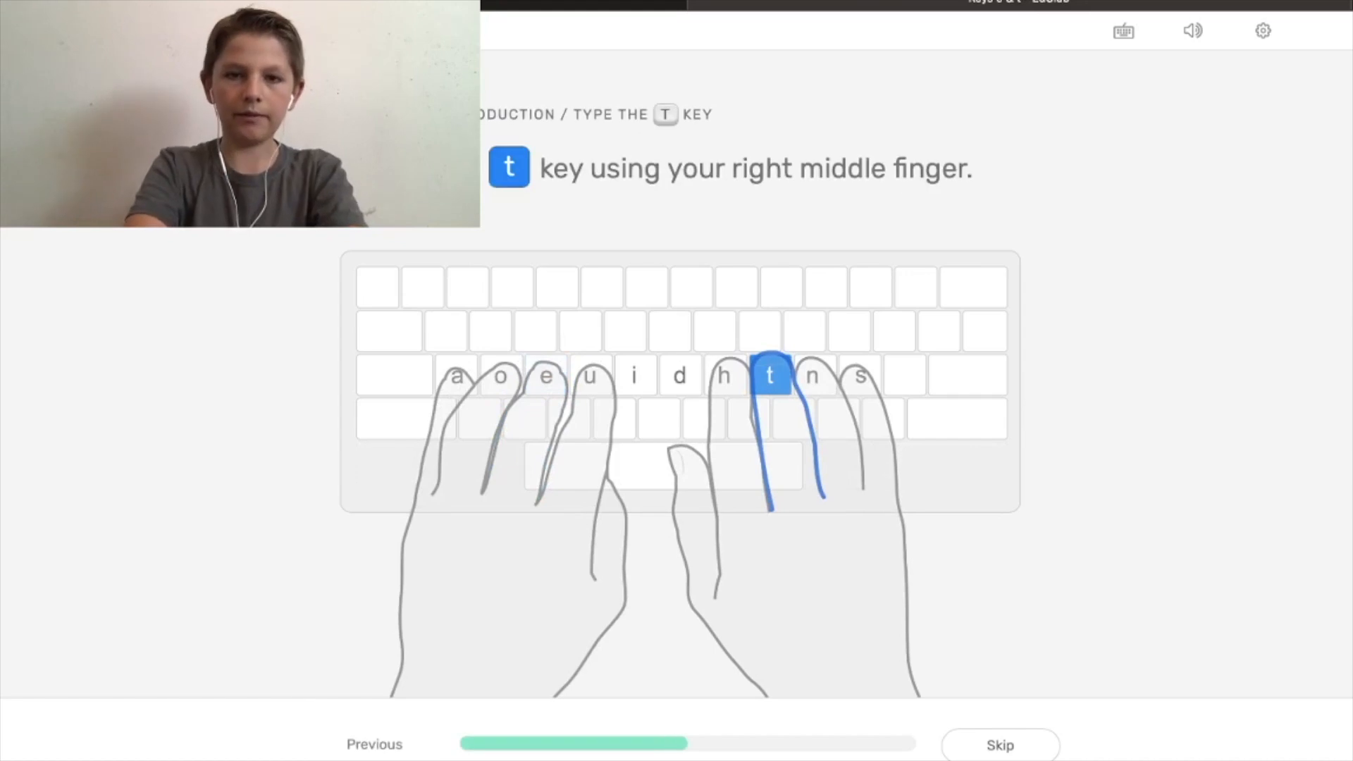
pyautogui.press('t')
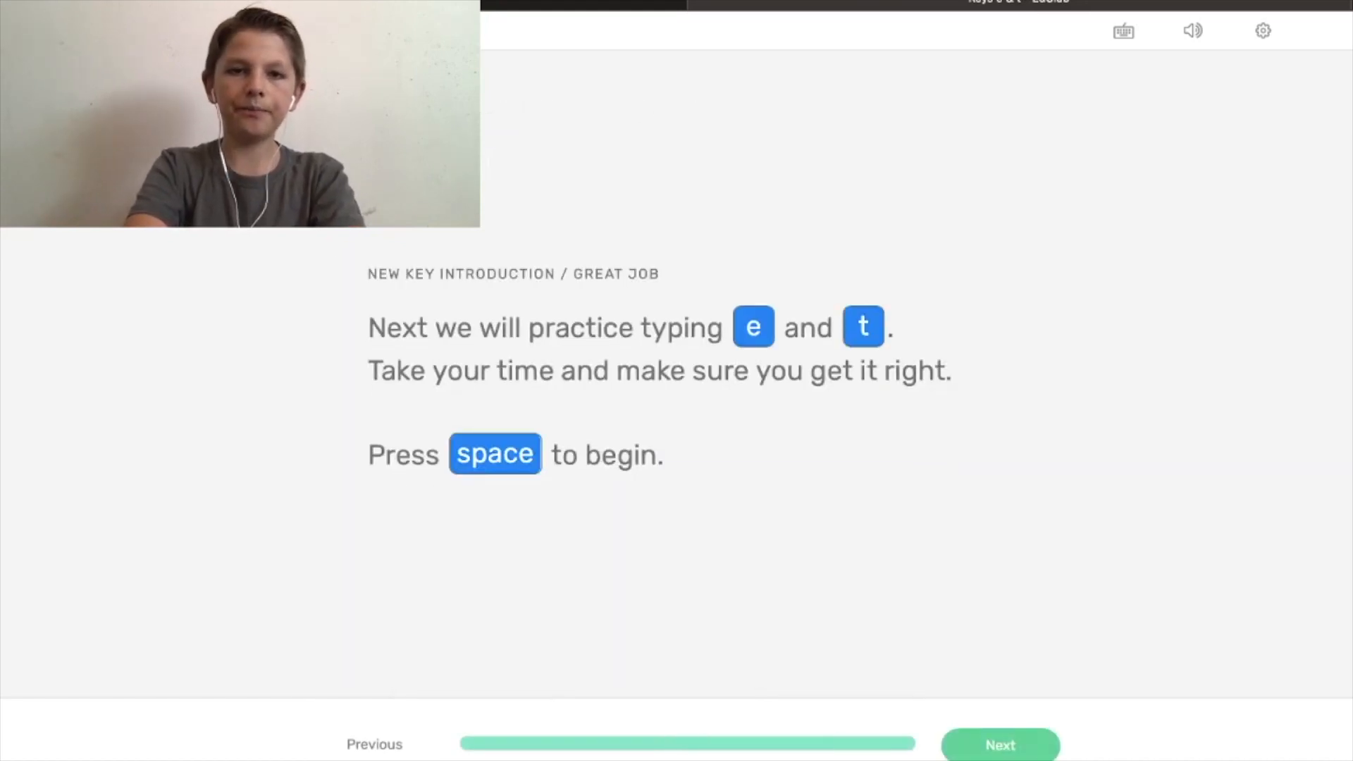
pyautogui.press('space')
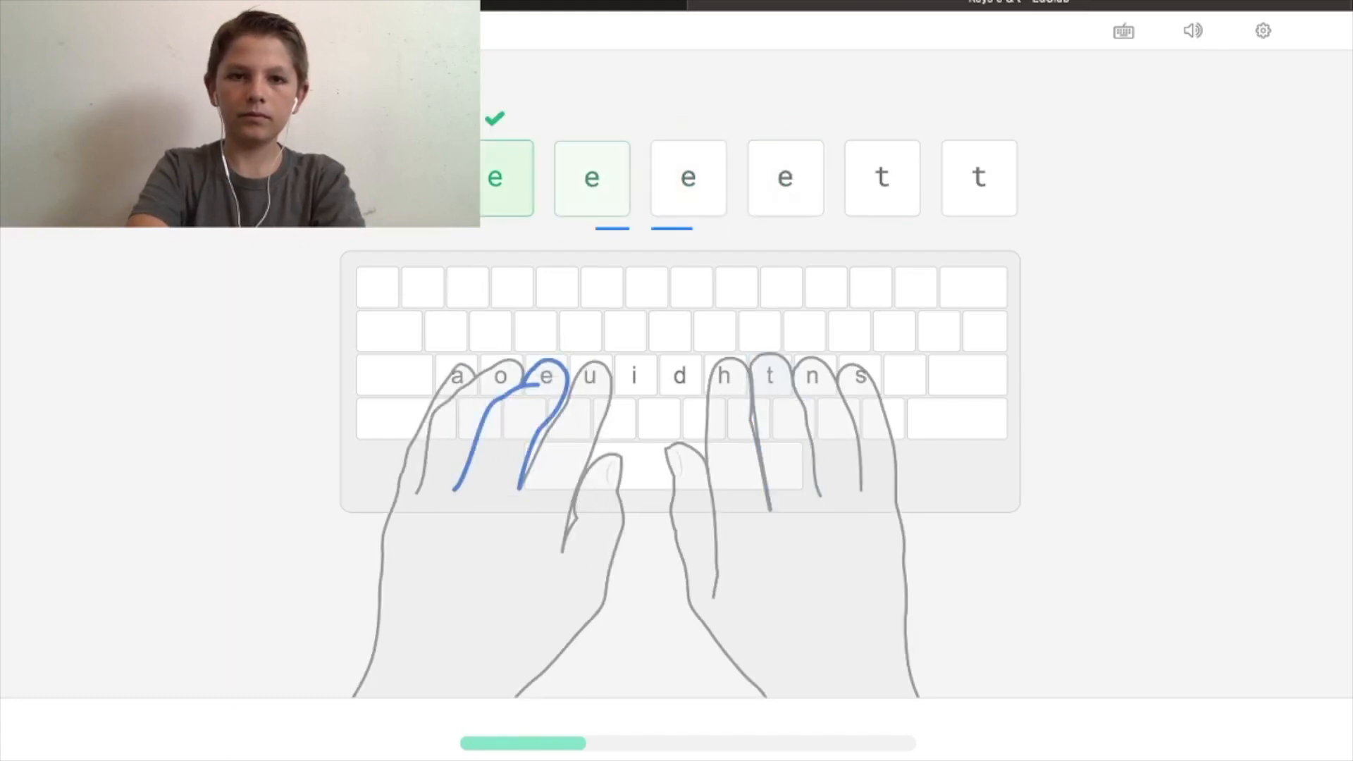
pyautogui.press('t')
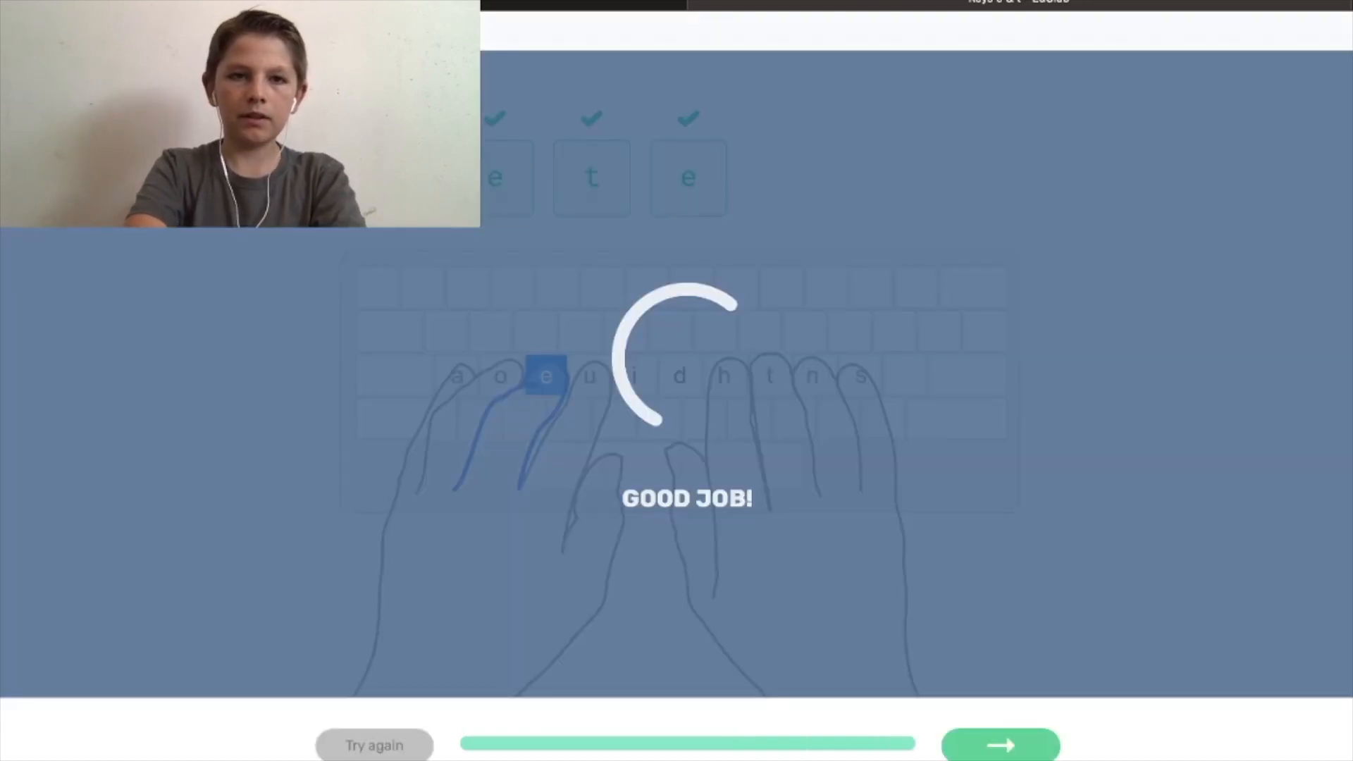
pyautogui.click(1000, 744)
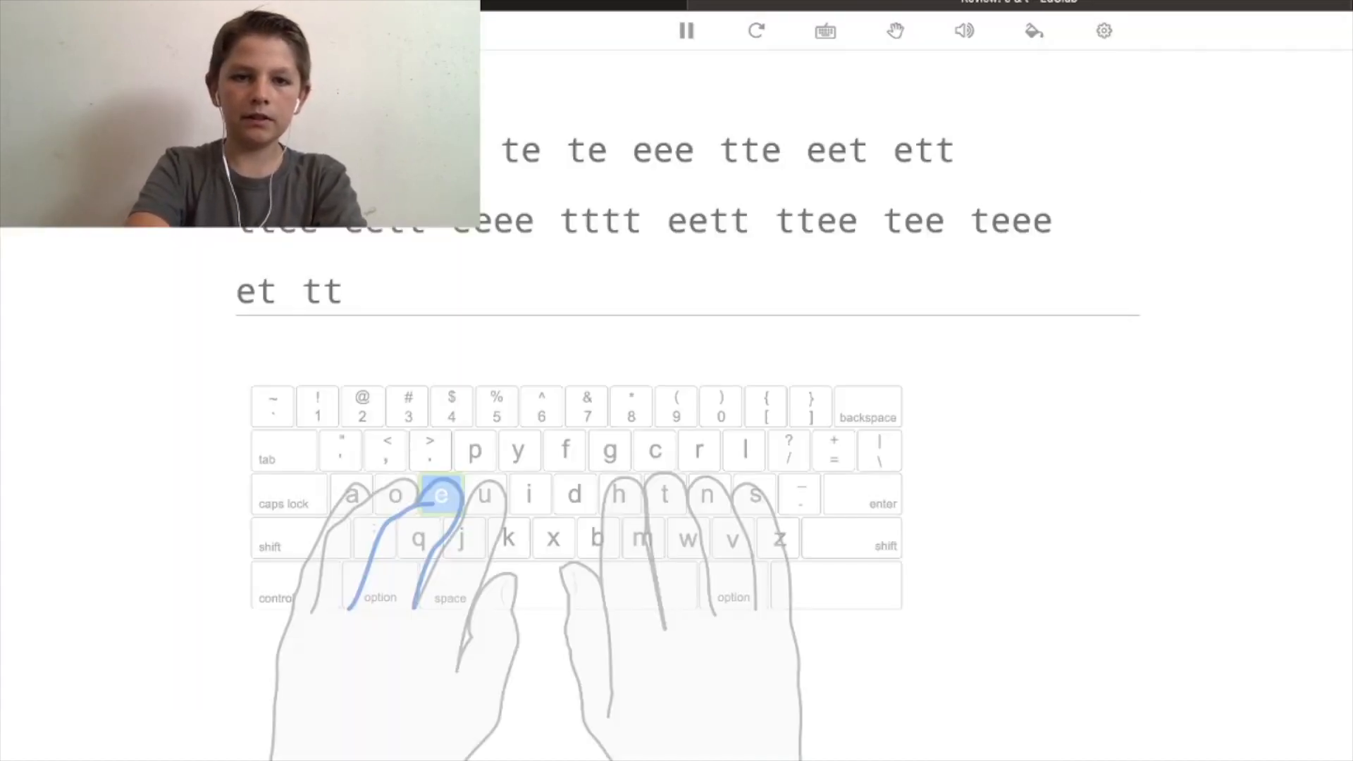
# Type the e/t review words, scoring 2000 points at 88% accuracy and 40 wpm
pyautogui.press('t')
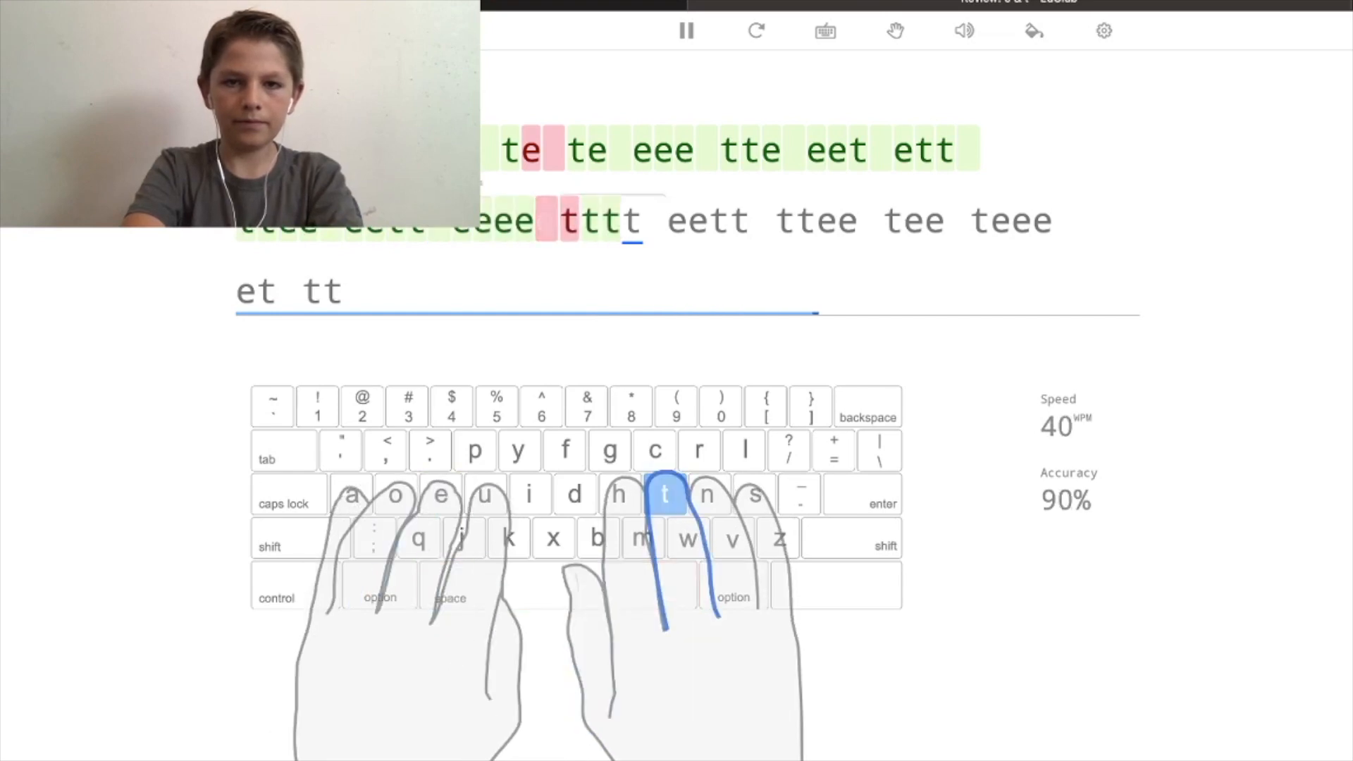
pyautogui.press('space')
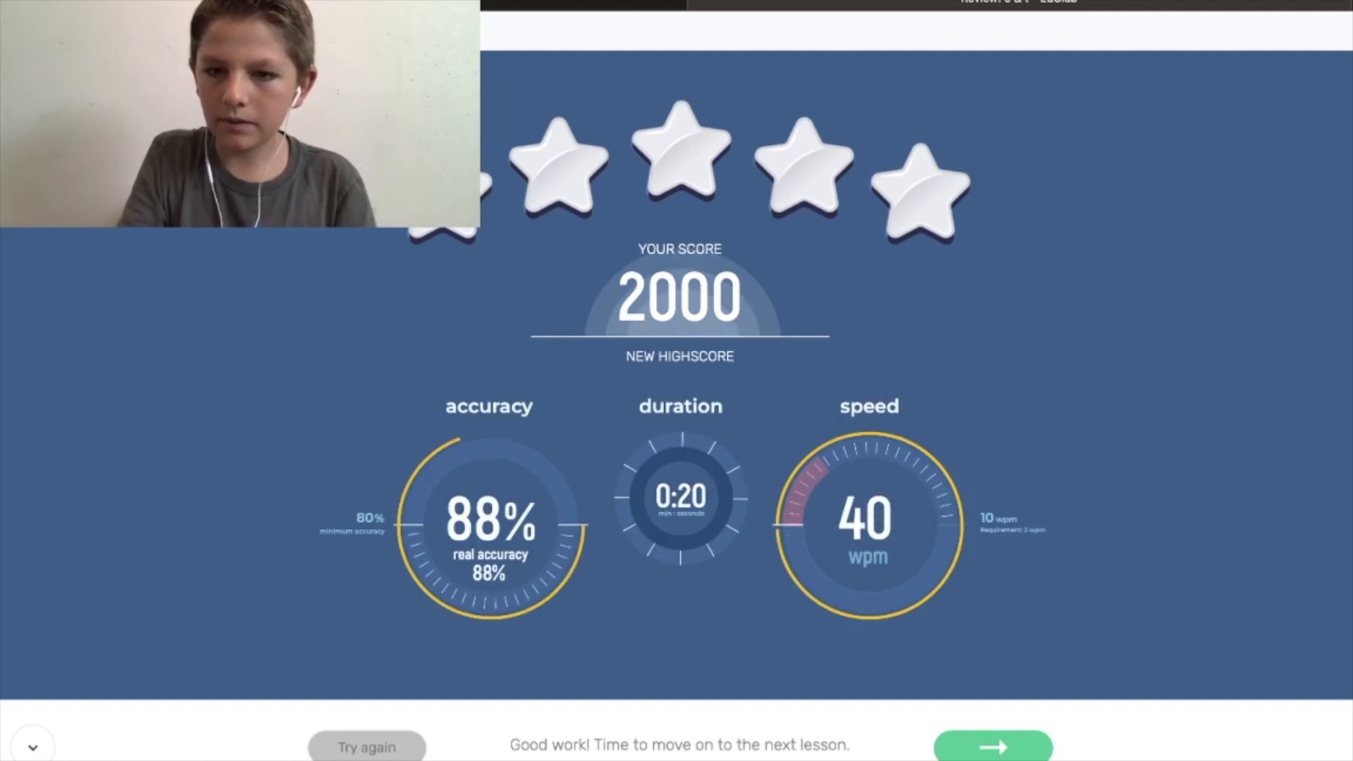
# Advance to the mixed u, h, e, t review and type every line to the results
pyautogui.click(992, 745)
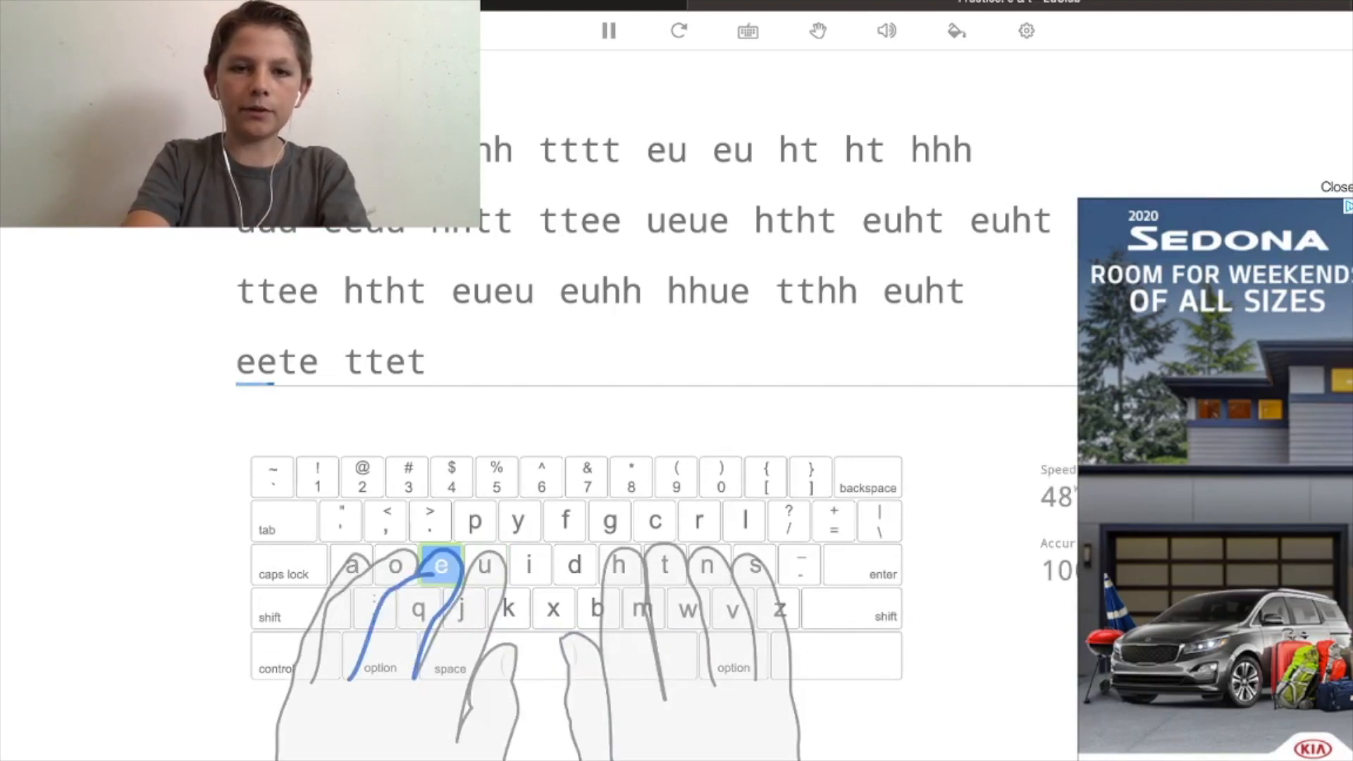
pyautogui.press('space')
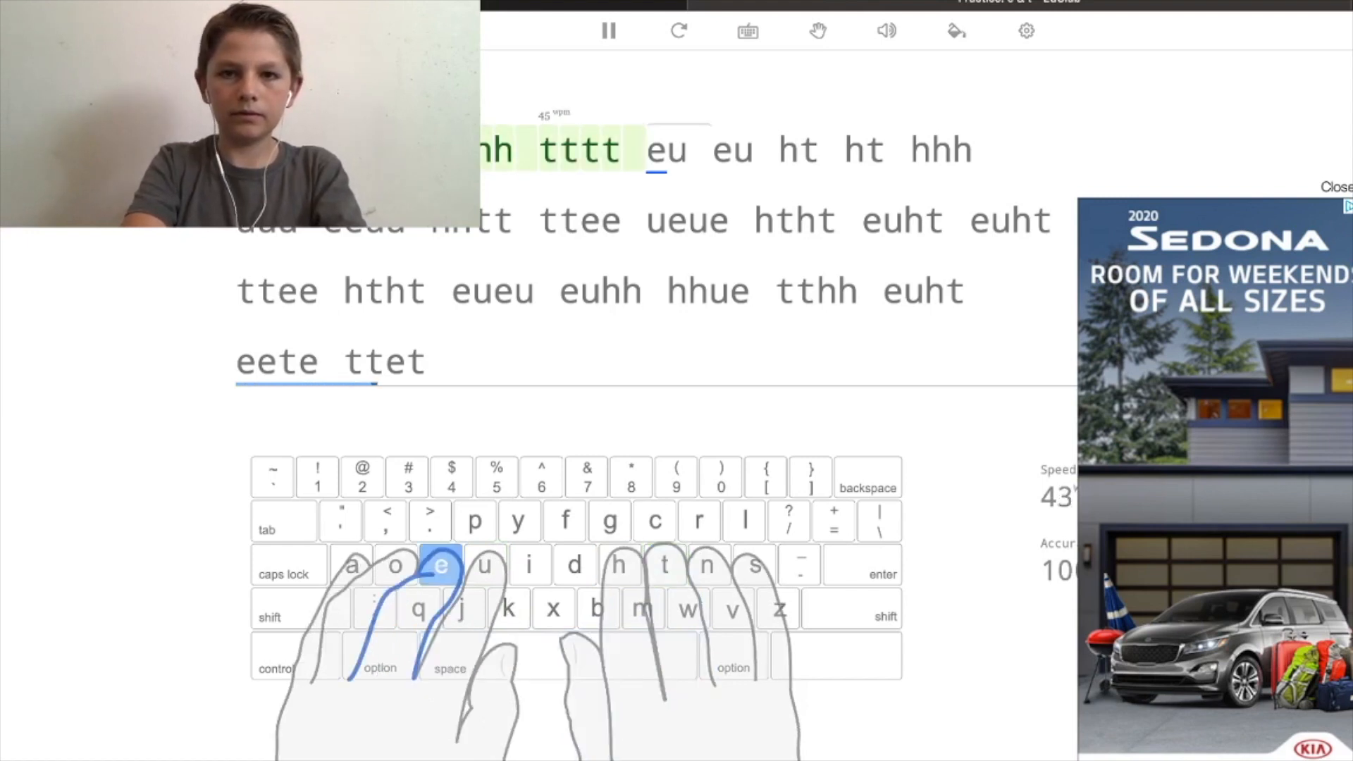
pyautogui.press('space')
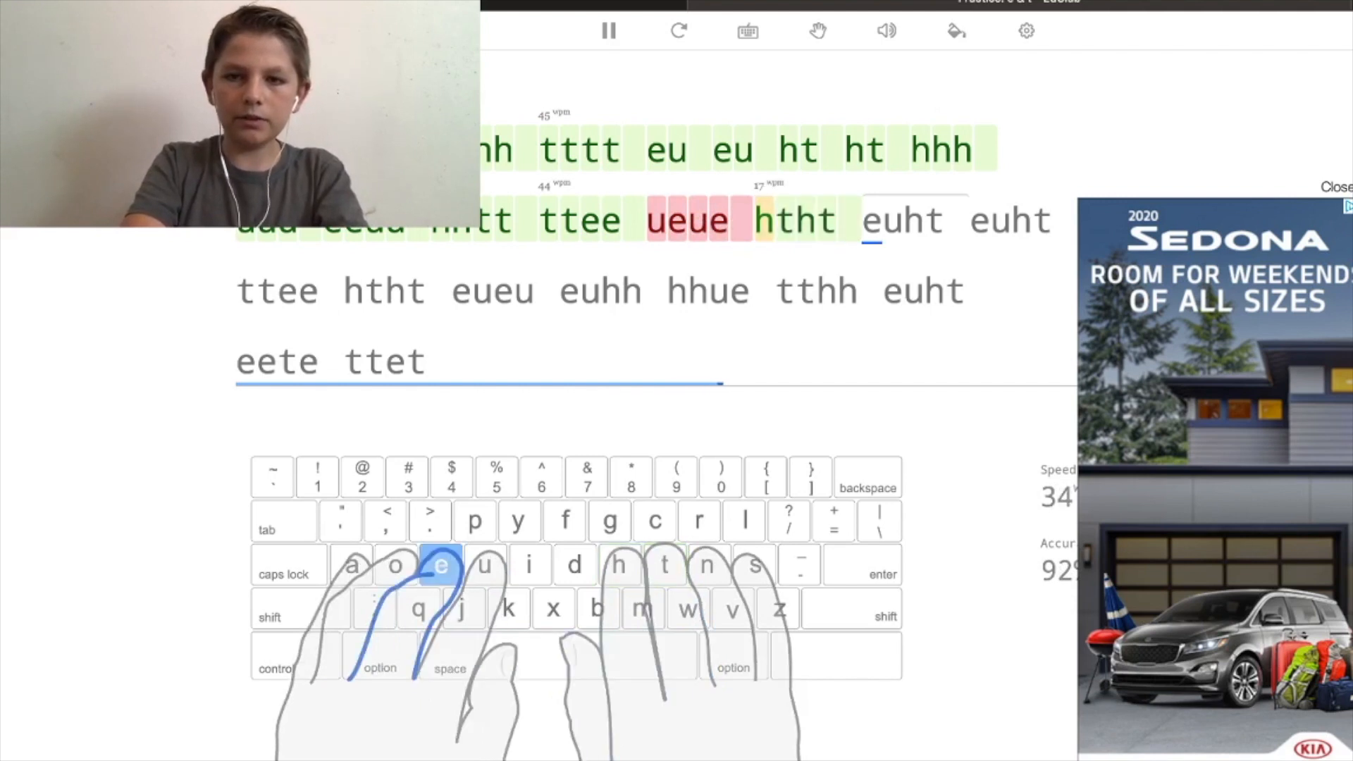
pyautogui.press('h')
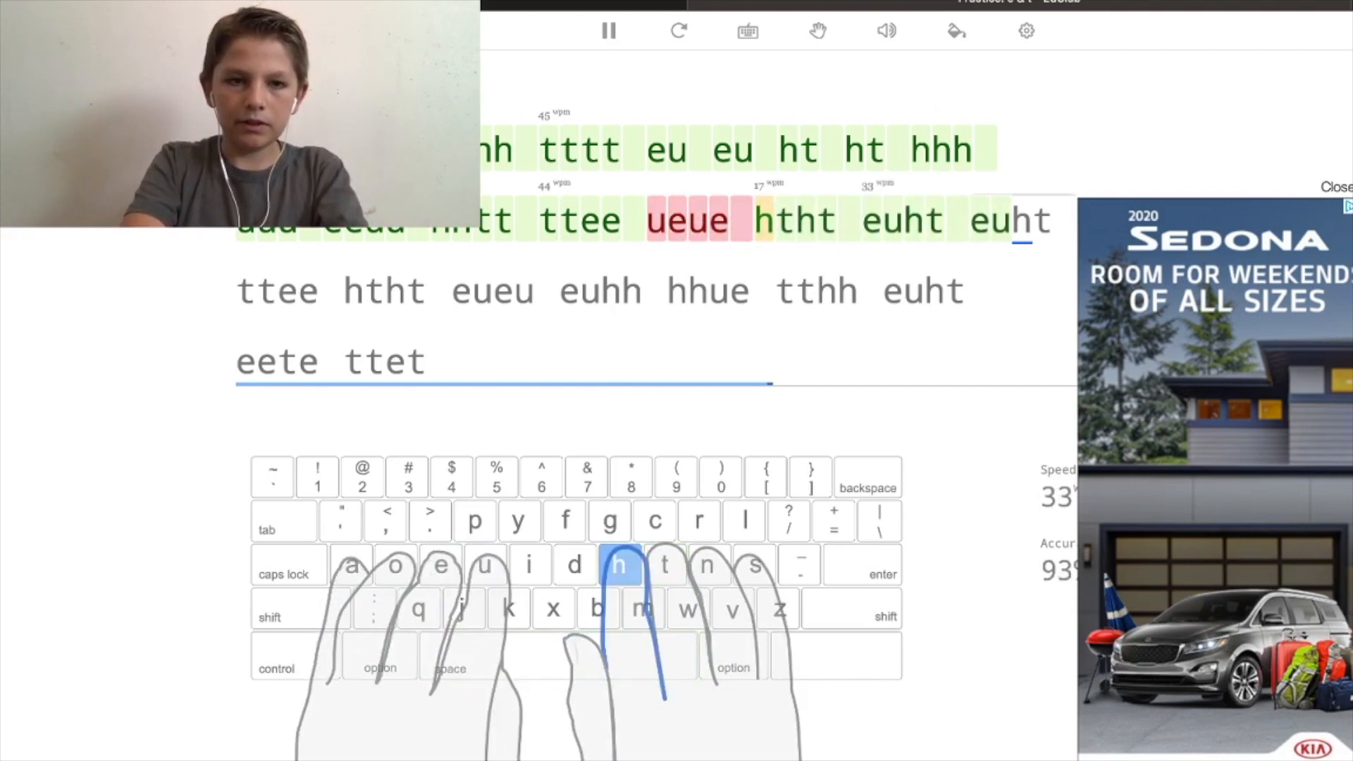
pyautogui.write('e')
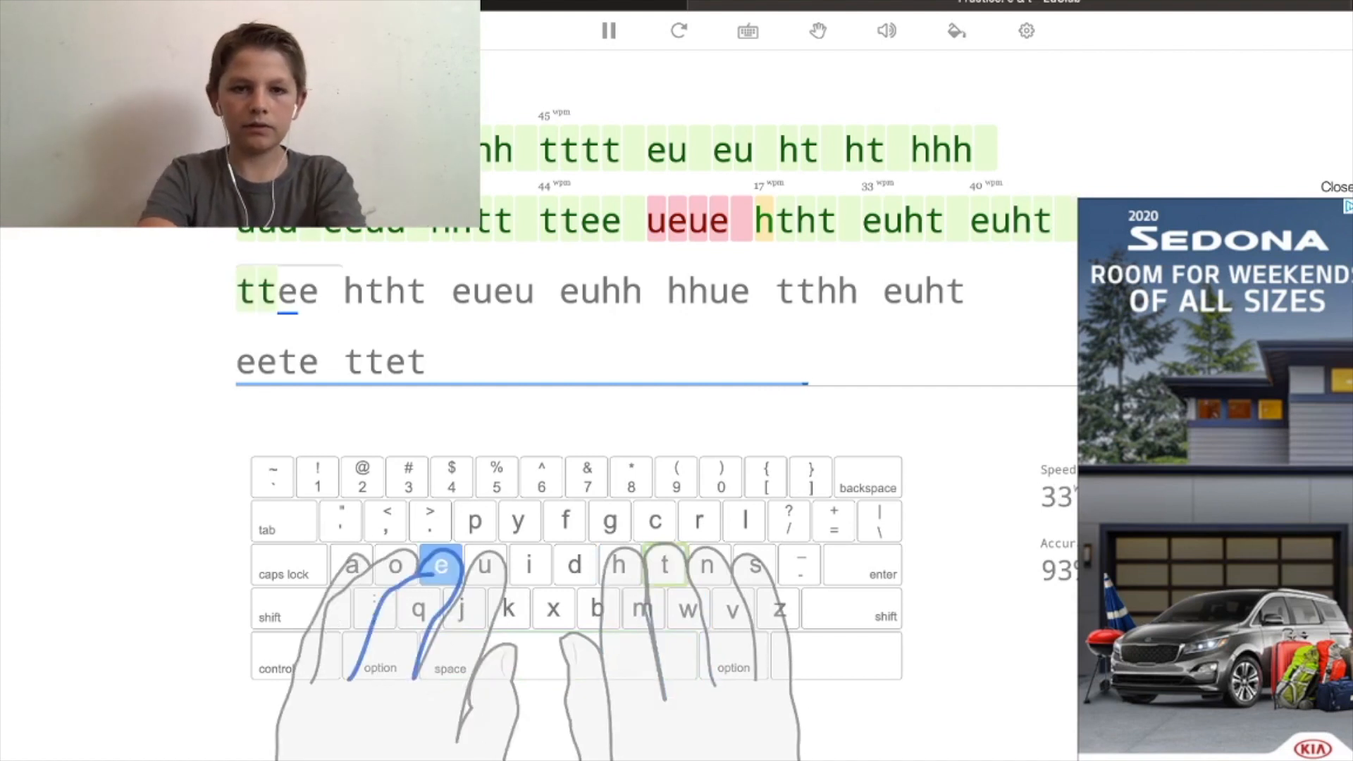
pyautogui.press('space')
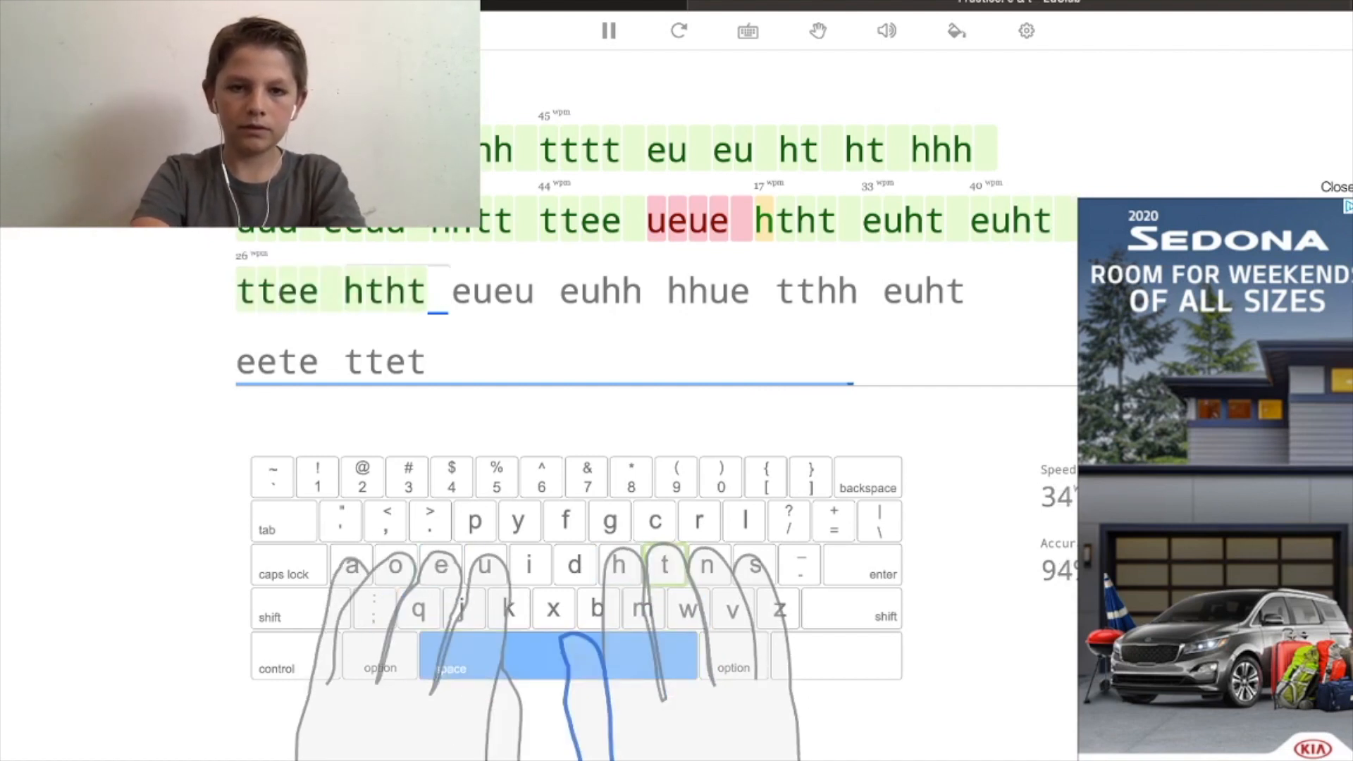
pyautogui.press('h')
pyautogui.write(' eueu euhh hhue tthh eu')
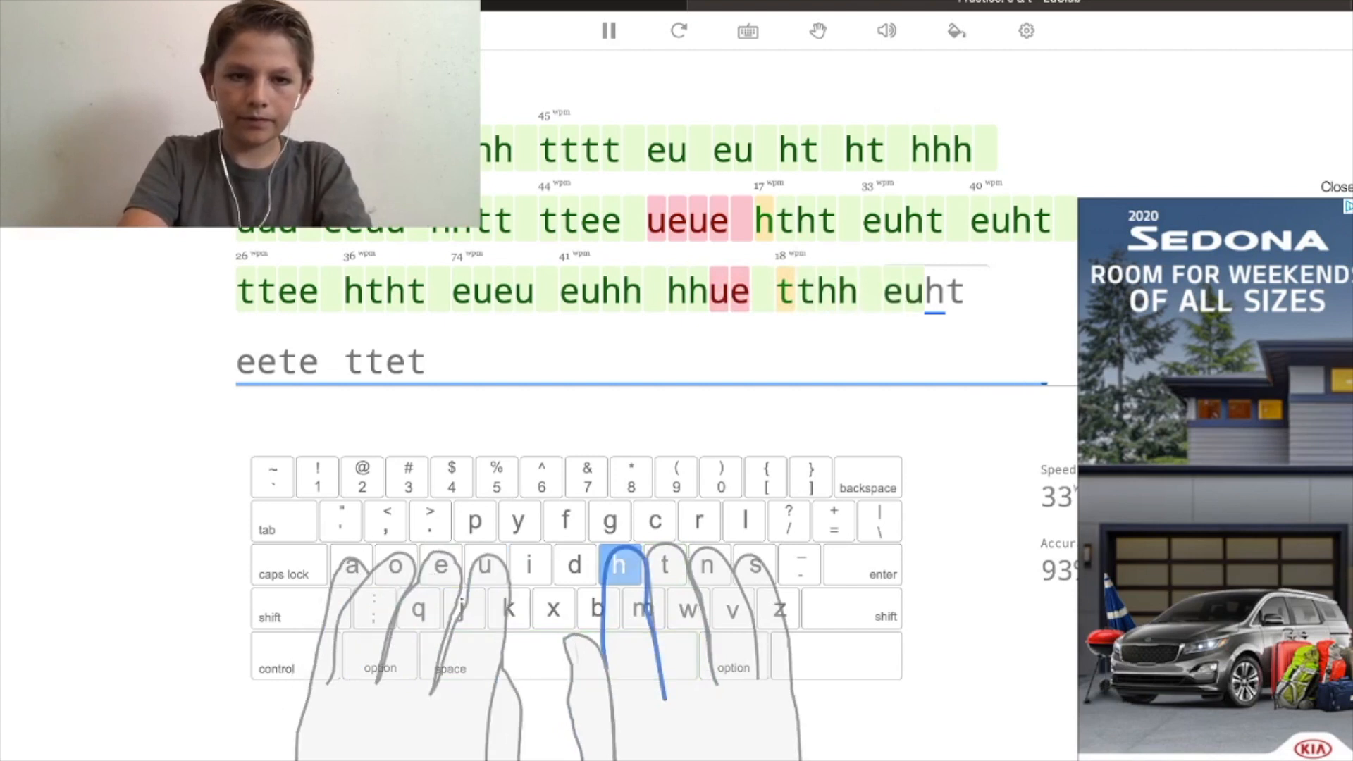
pyautogui.write('e')
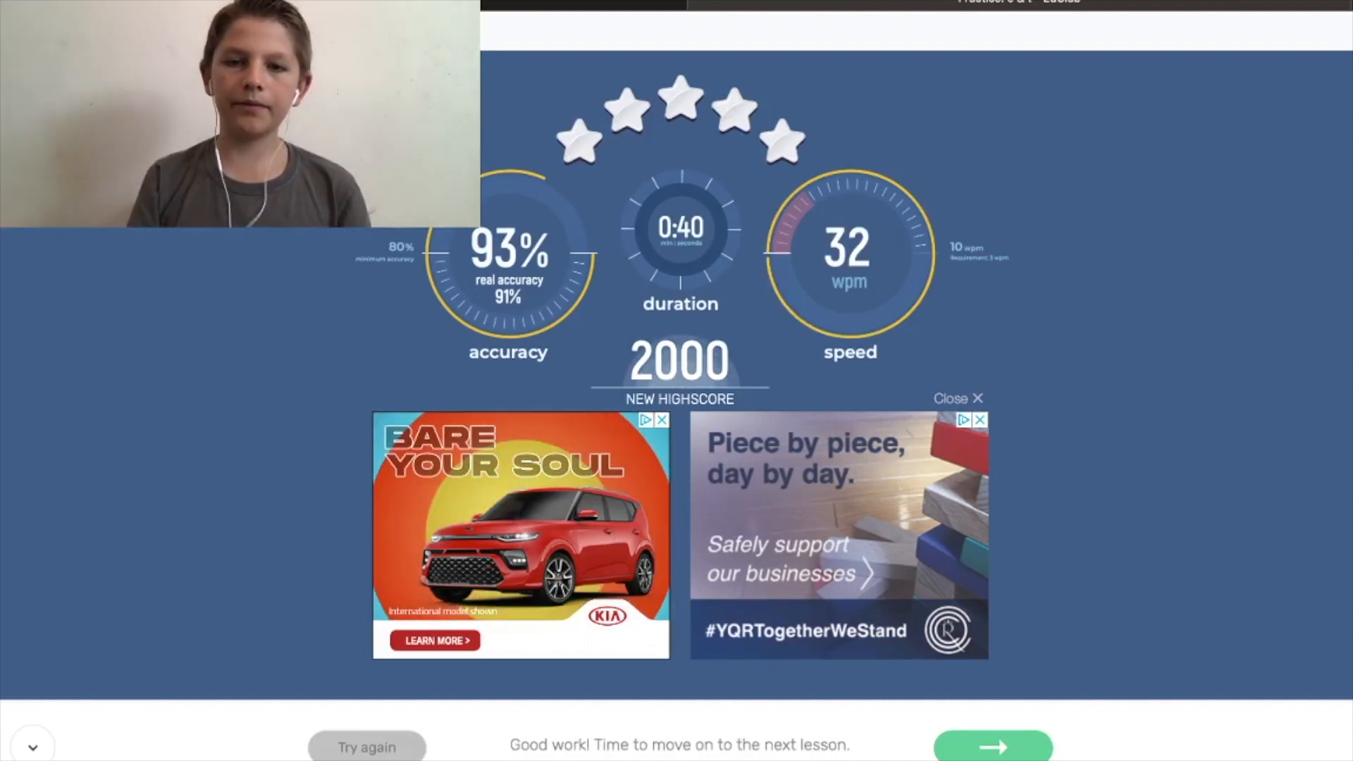
# Advance to the next lesson and complete it: 100% accuracy, 13 wpm, highscore 1235
pyautogui.click(991, 746)
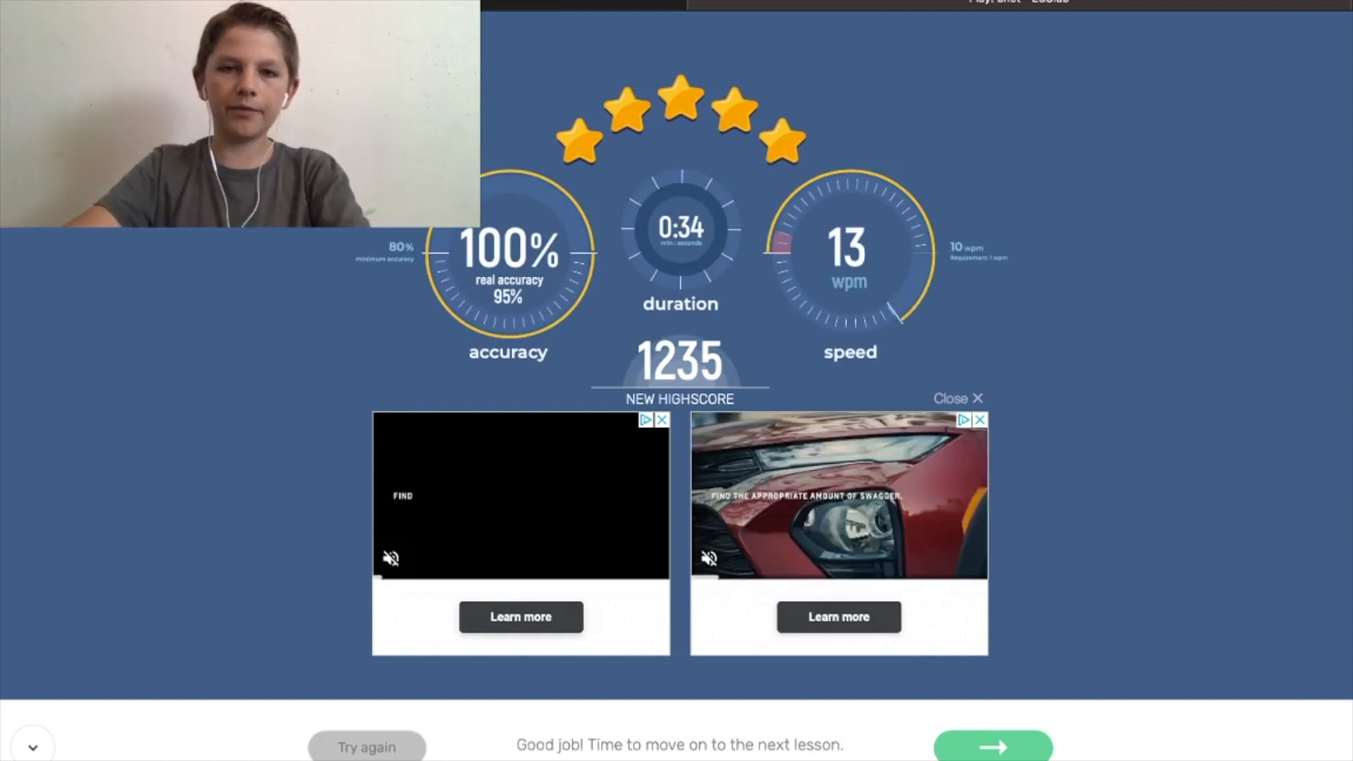
# Advance to the O and N introduction lesson, answer the N prompt, and begin the drill
pyautogui.click(992, 745)
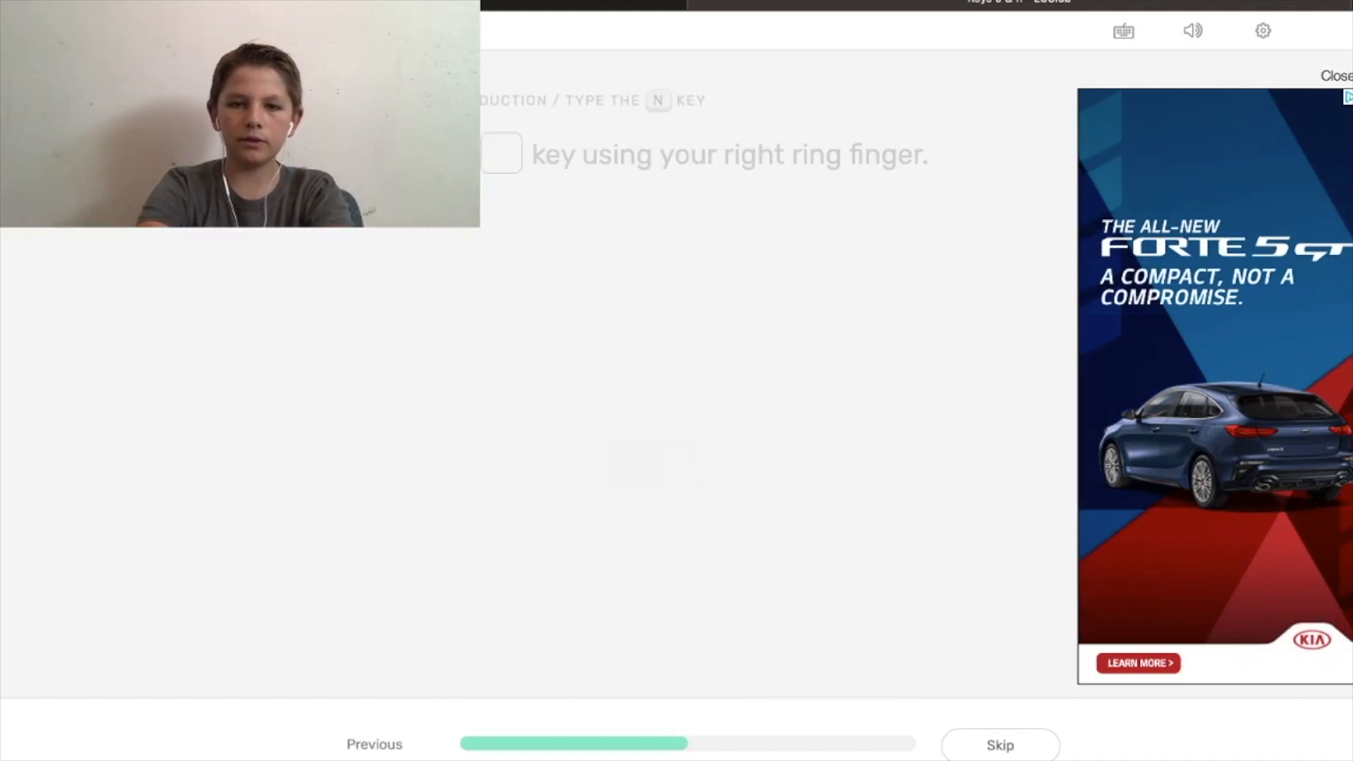
pyautogui.press('n')
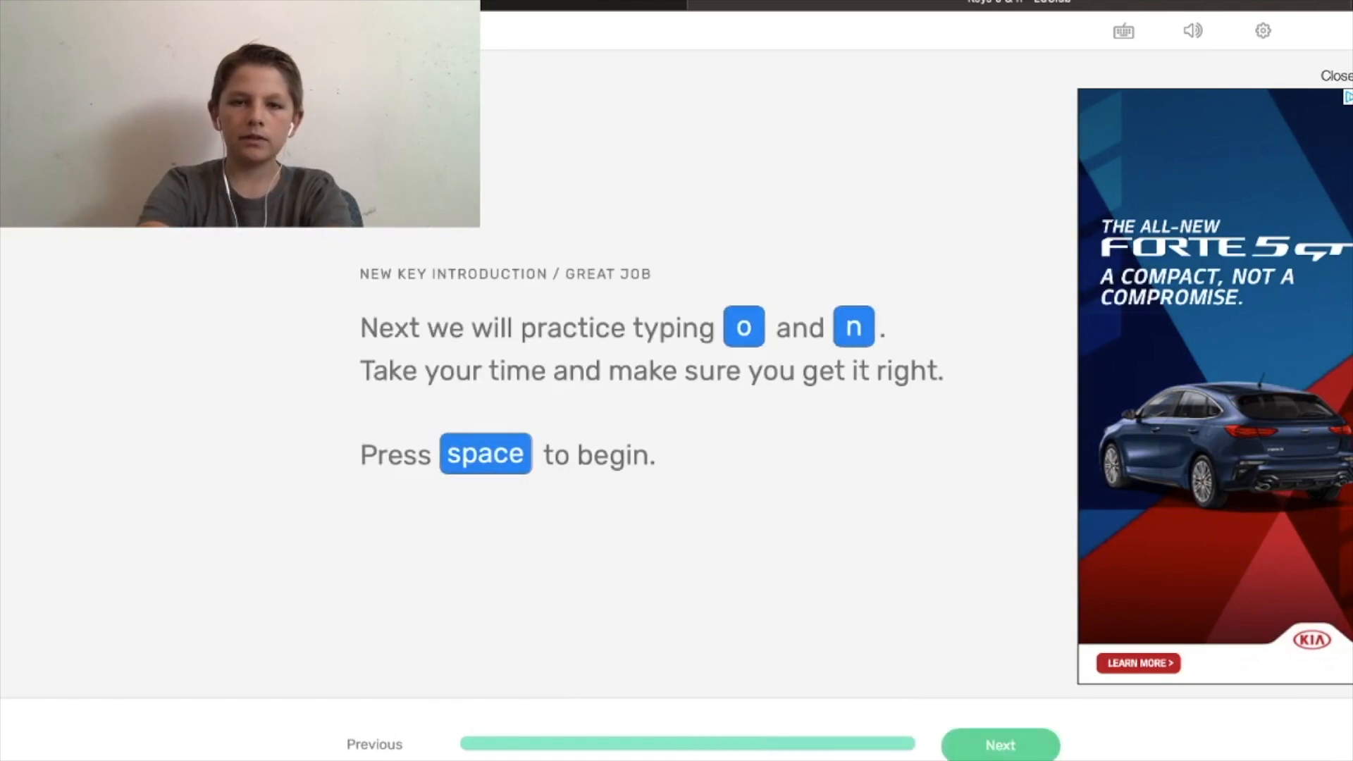
pyautogui.press('space')
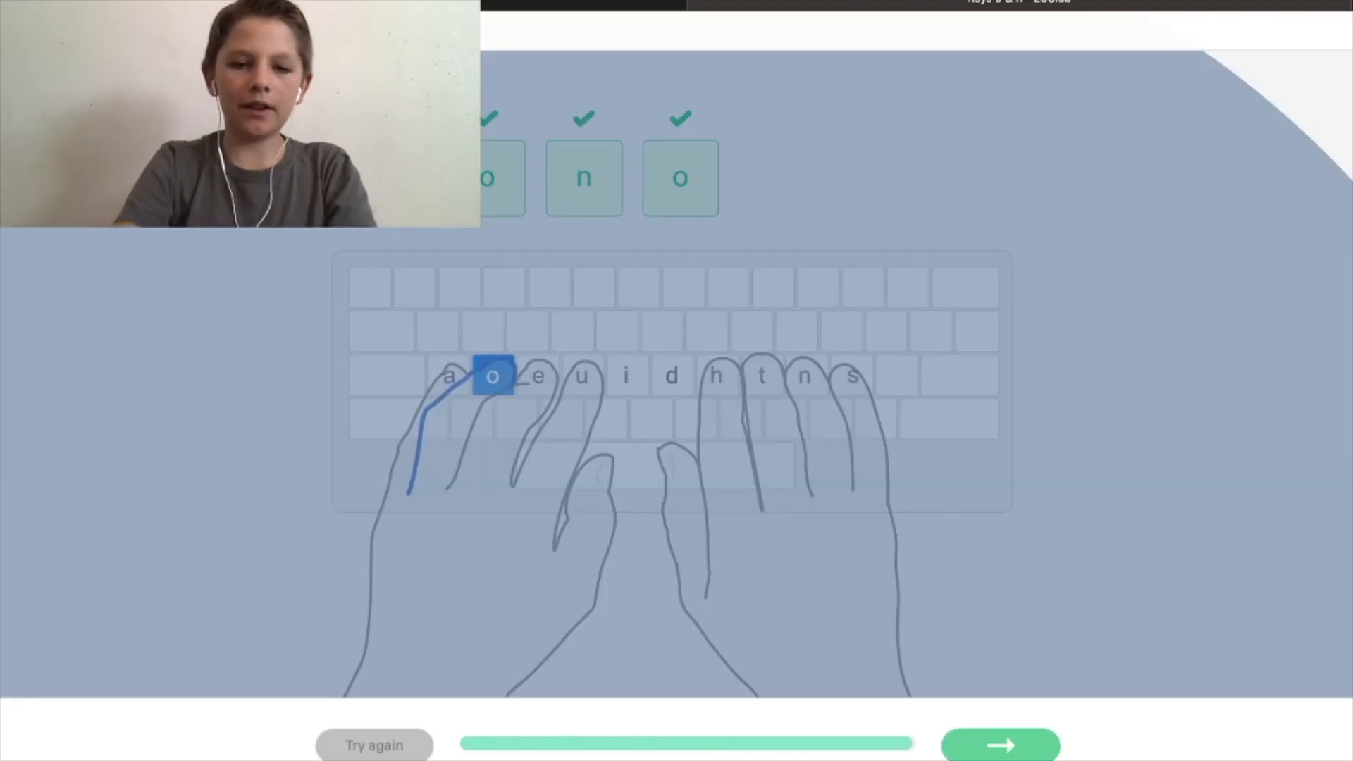
# Continue past the finished o, n, o introduction drill into the rest of the lesson
pyautogui.click(999, 744)
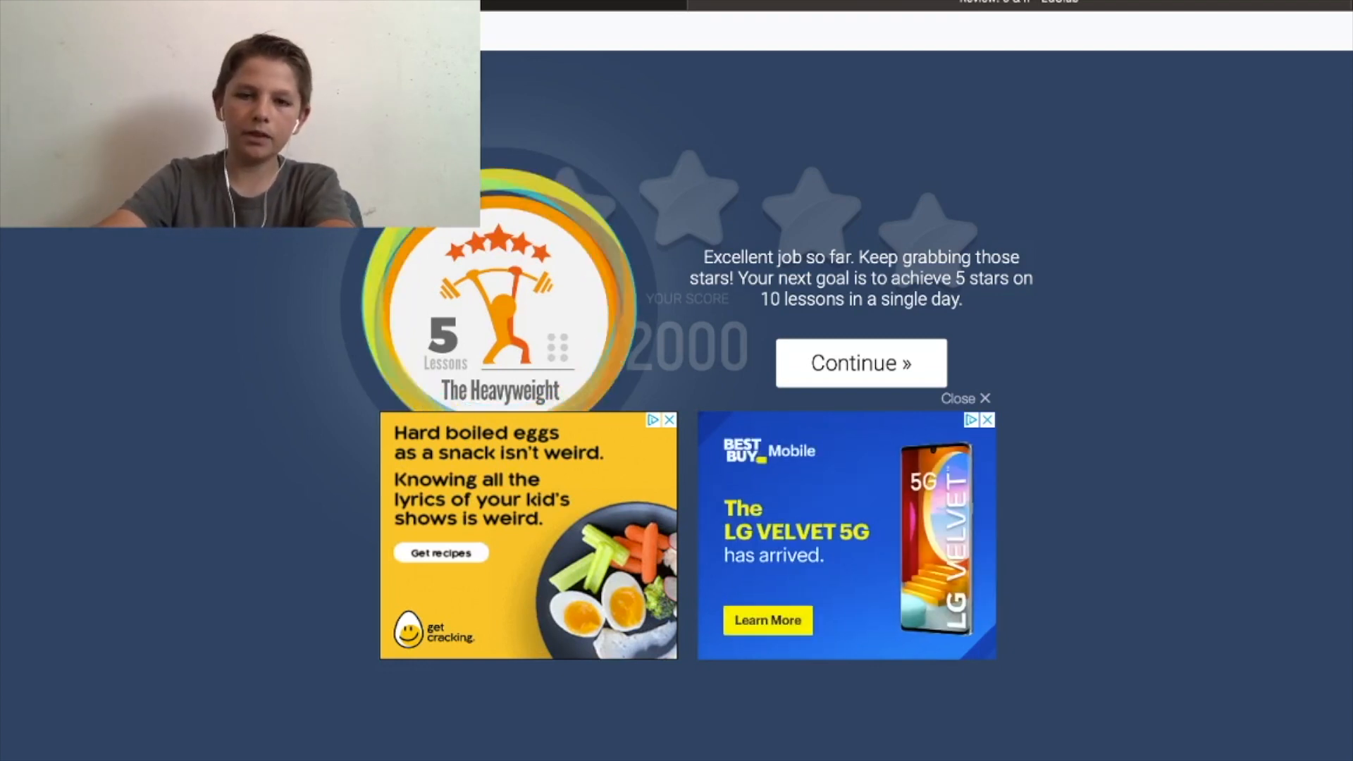
# Dismiss The Heavyweight badge and view the 2000-point, 100%, 36 wpm result
pyautogui.click(859, 362)
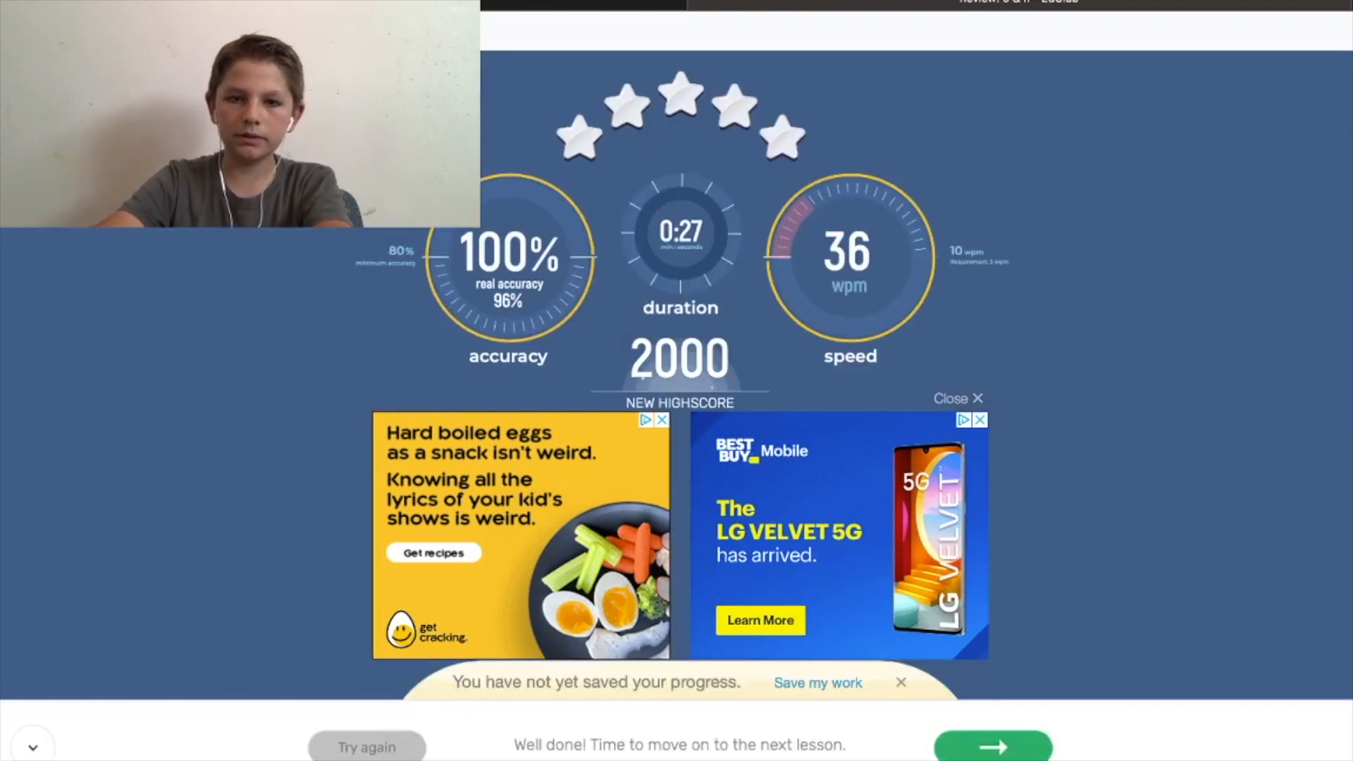
pyautogui.moveTo(992, 746)
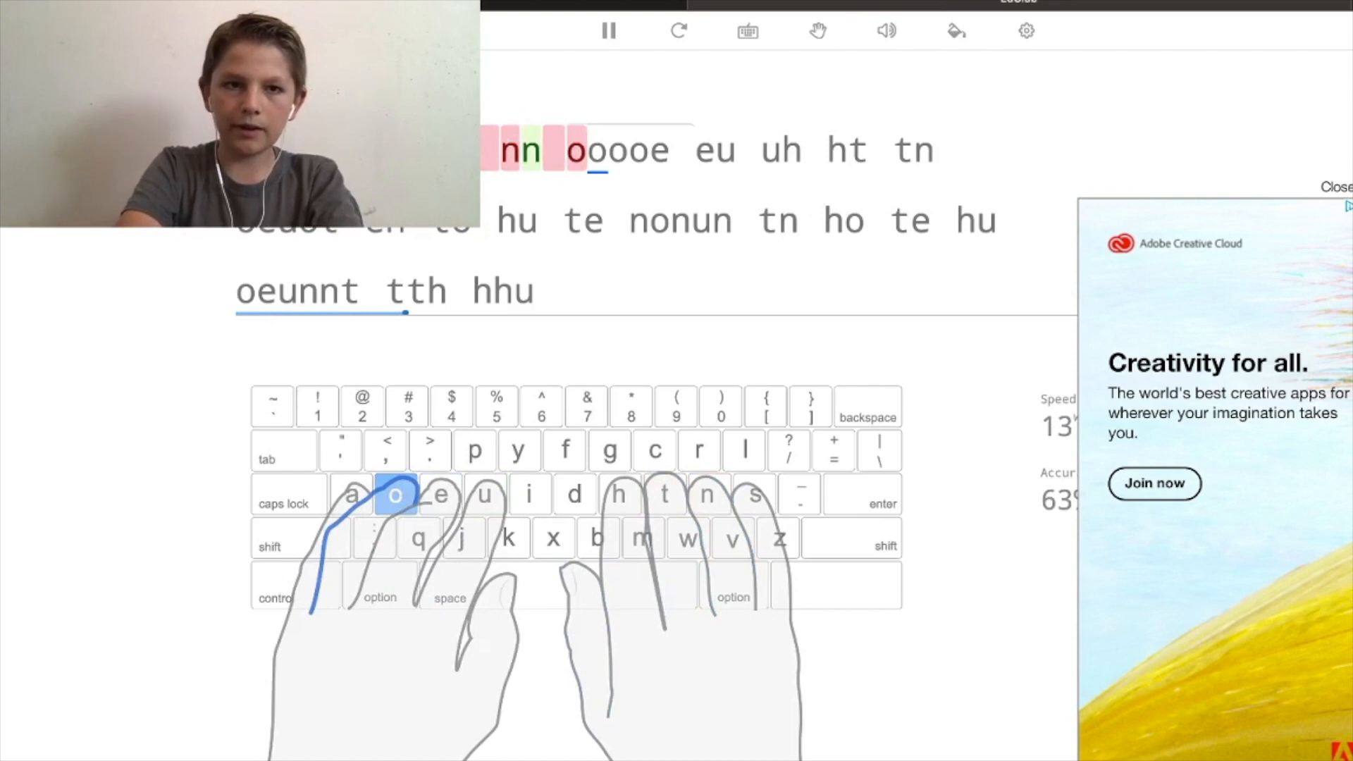
# Search for 'woman illustration' and select a result
pyautogui.click(607, 31)
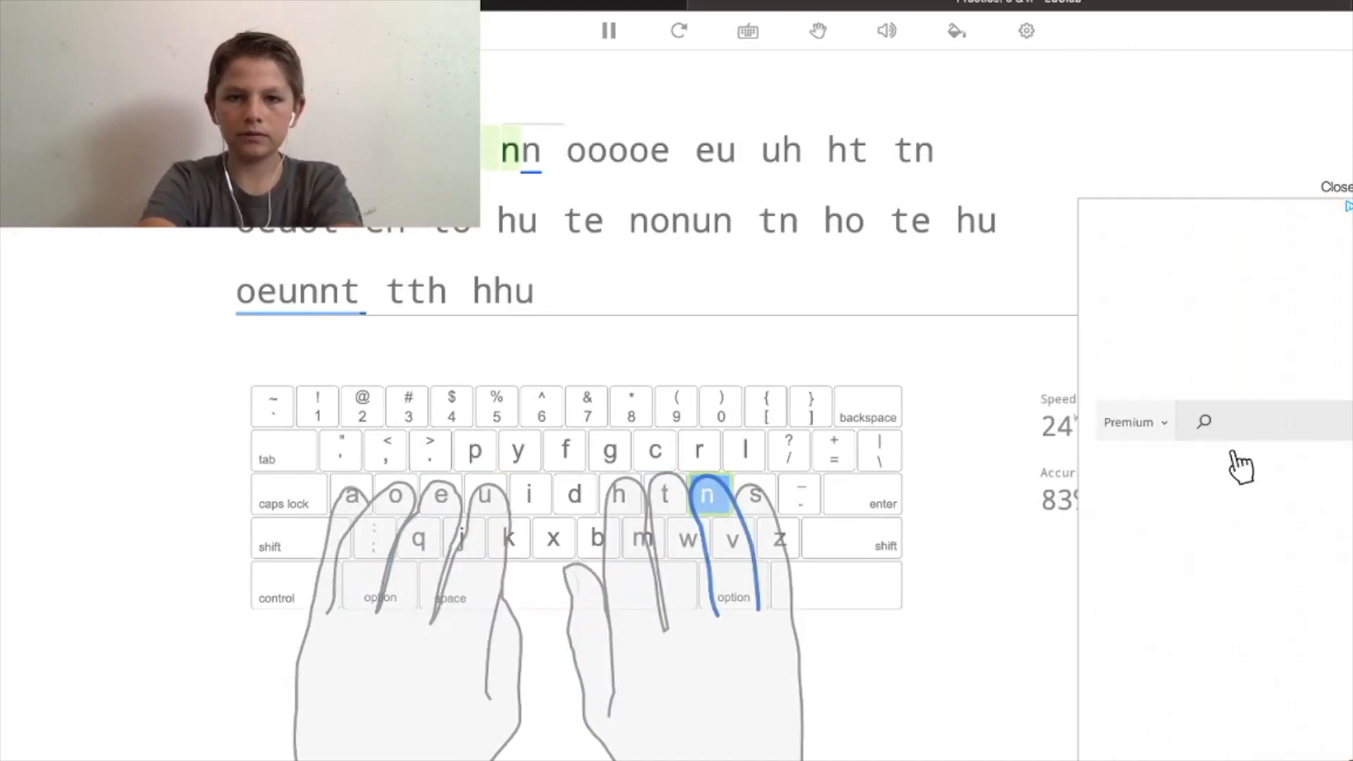
pyautogui.write('woman illustration')
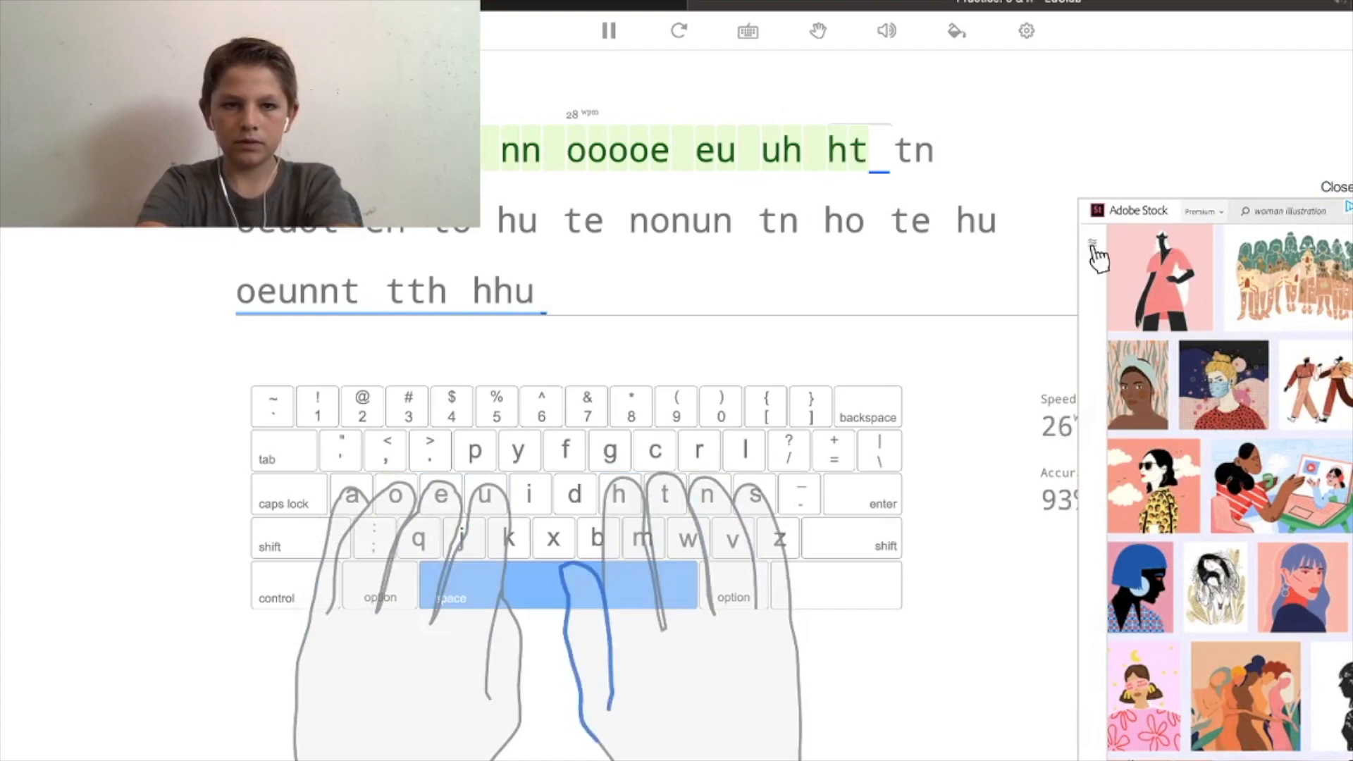
pyautogui.click(1095, 243)
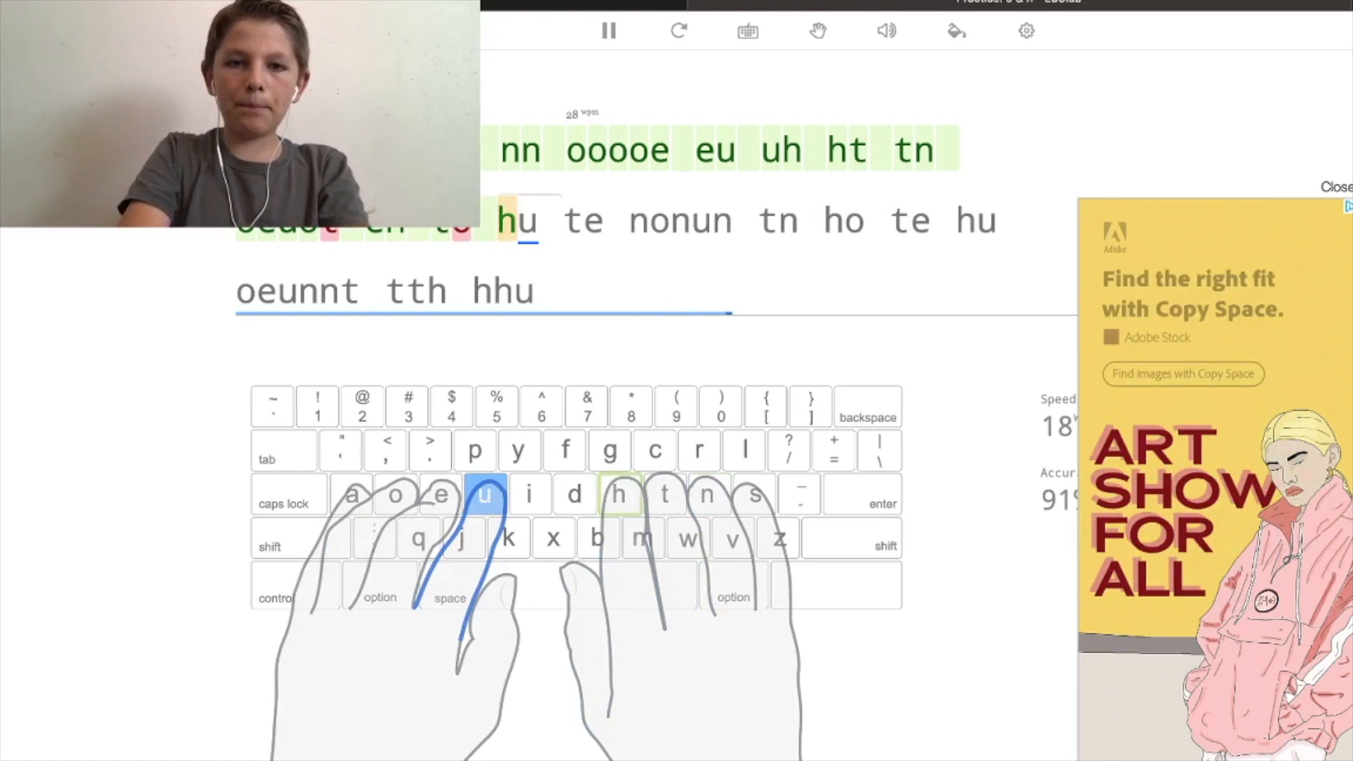
# Finish the mixed o, n, e, u, h, t drill and dismiss the Fiery Typist badge
pyautogui.press('space')
pyautogui.write('hu te nonun tn')
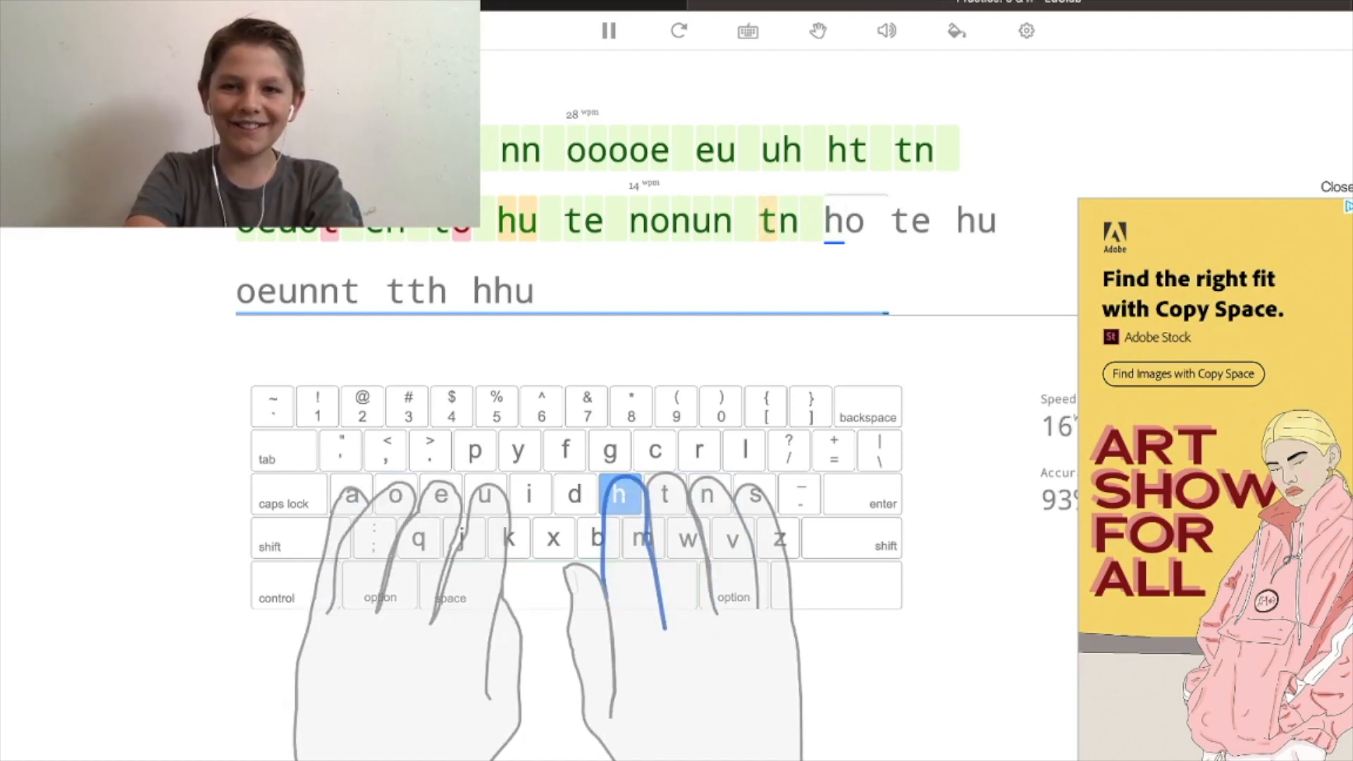
pyautogui.press('space')
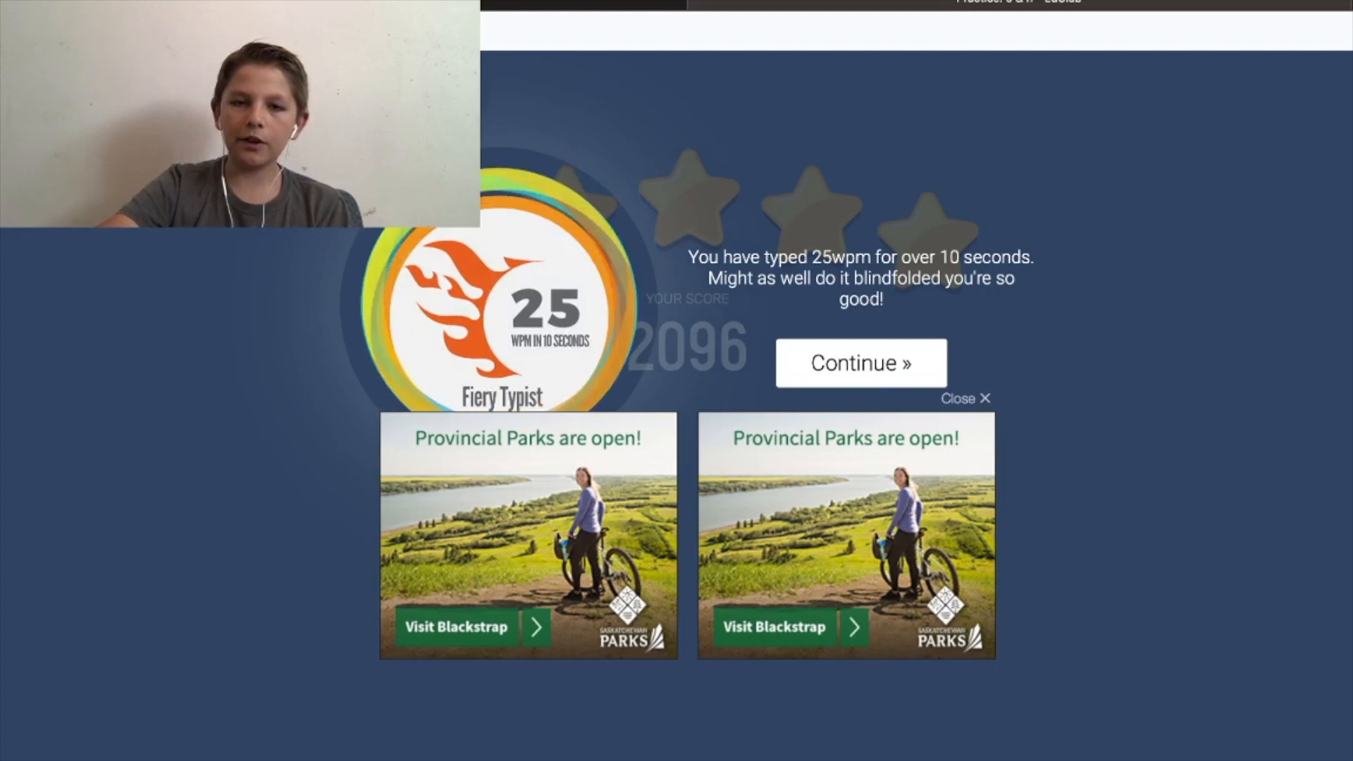
pyautogui.click(861, 362)
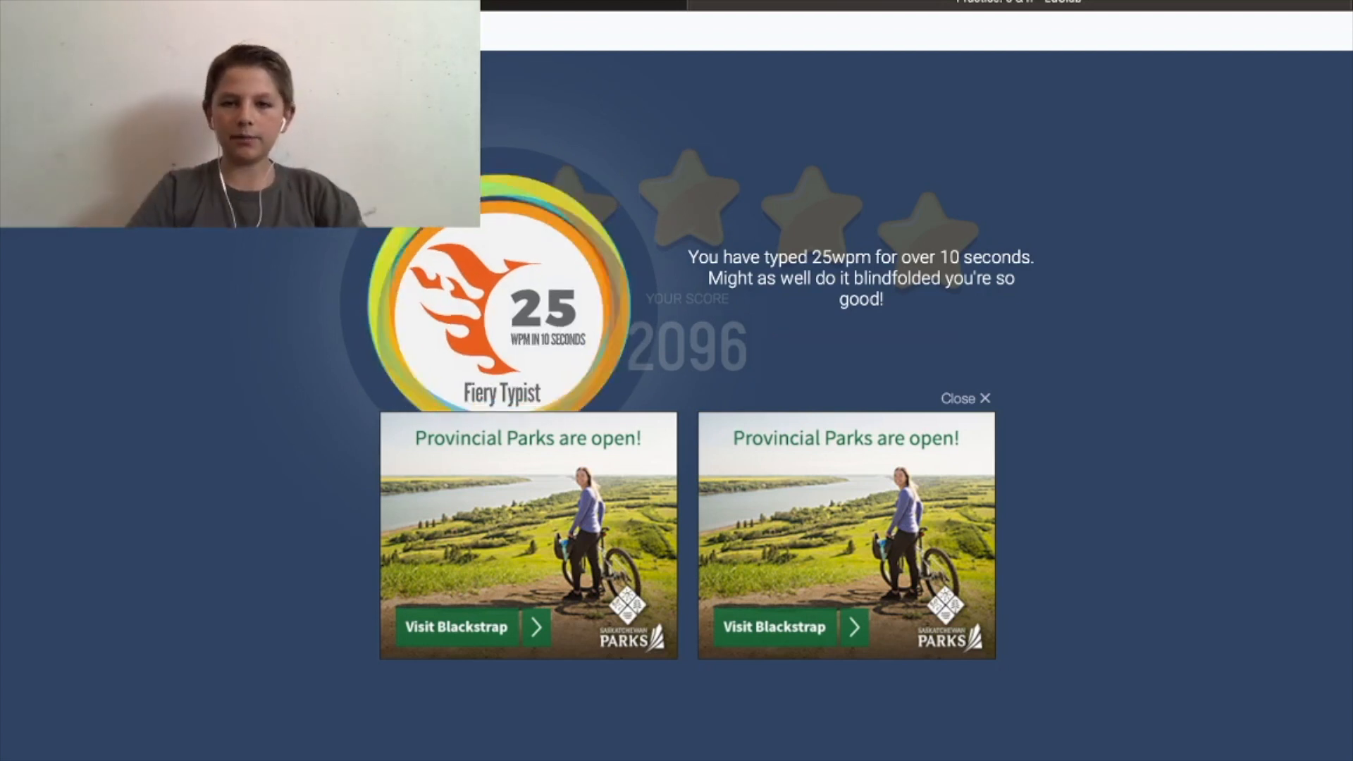